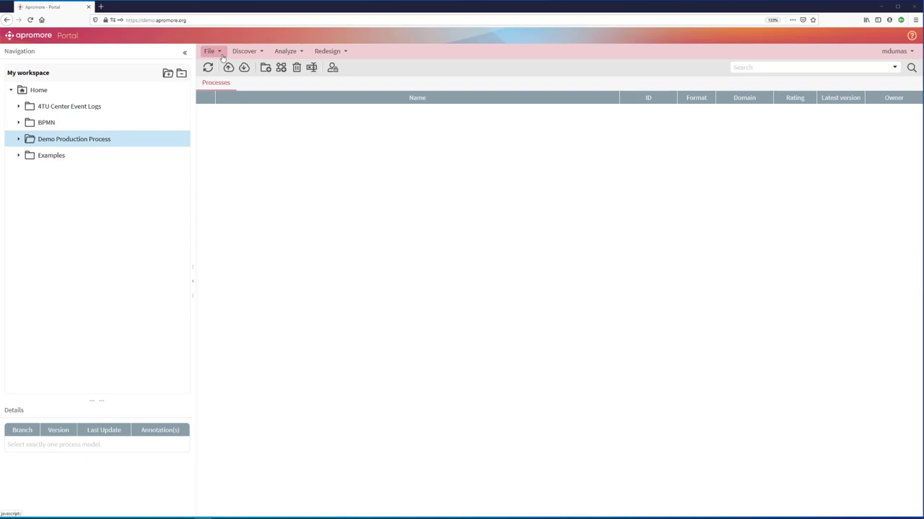
Pick Manufacturing Process.csv via File > Upload as the log to import
left_click(210, 50)
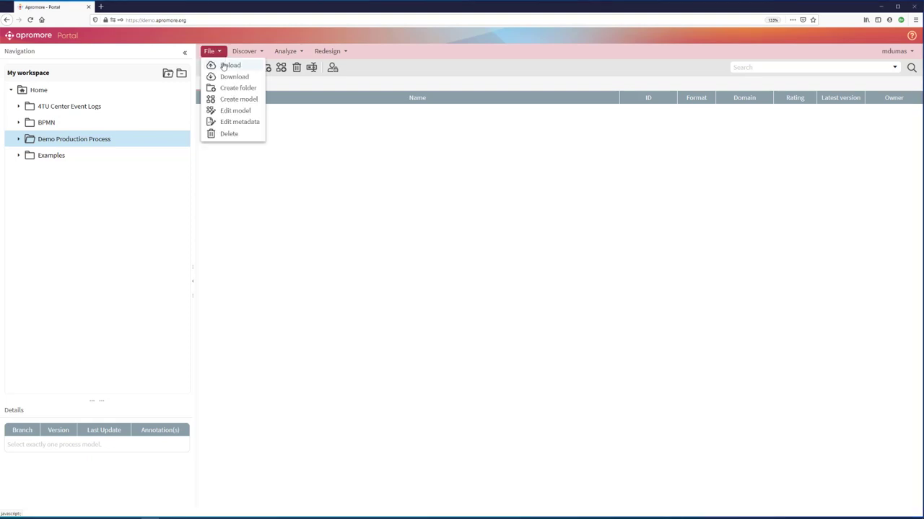
left_click(230, 65)
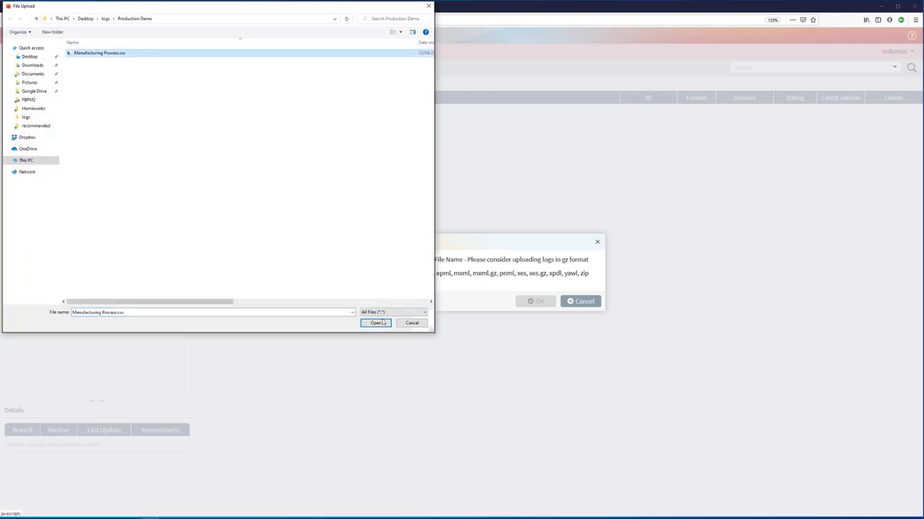
left_click(376, 323)
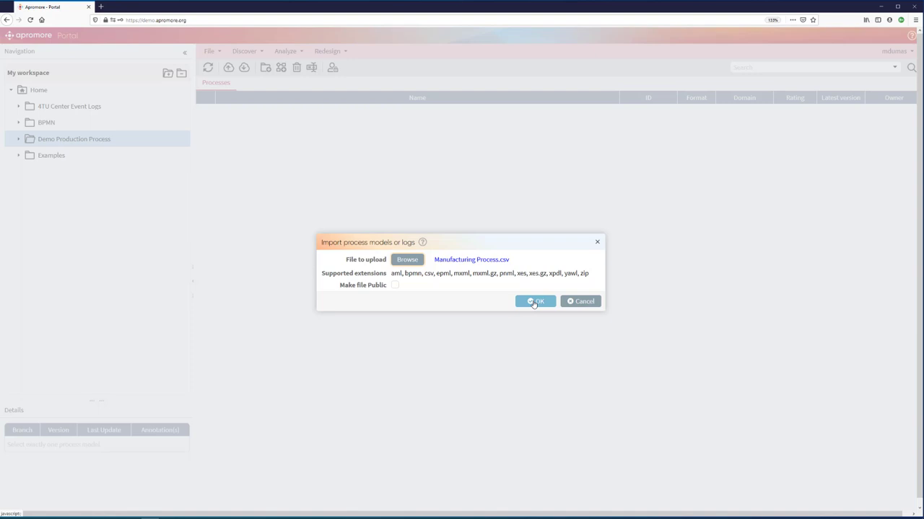
Start the import and review the Activity, Resource and Part Desc. column types, keeping them unchanged
left_click(534, 302)
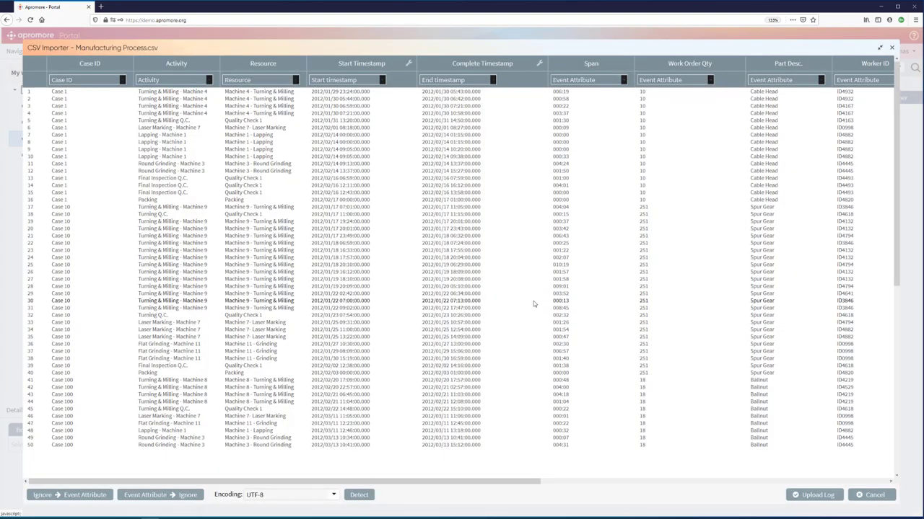
scroll("down", 3)
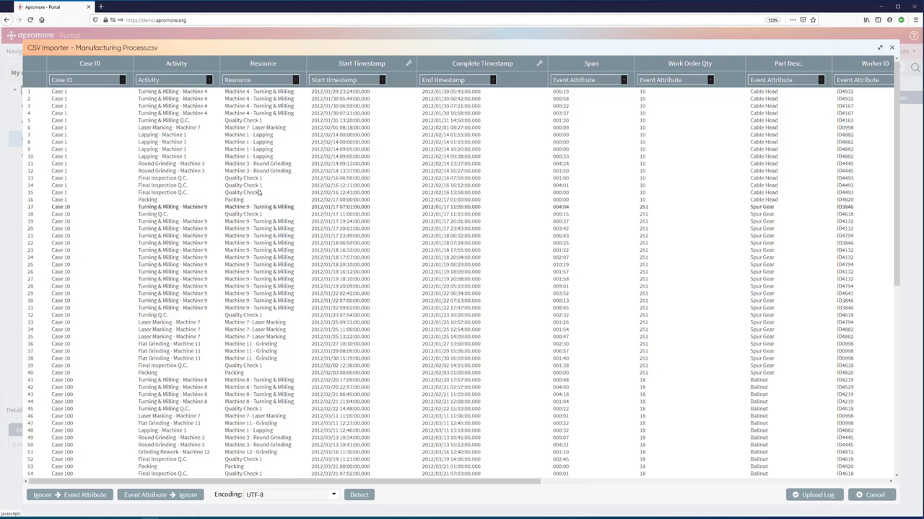
left_click(86, 80)
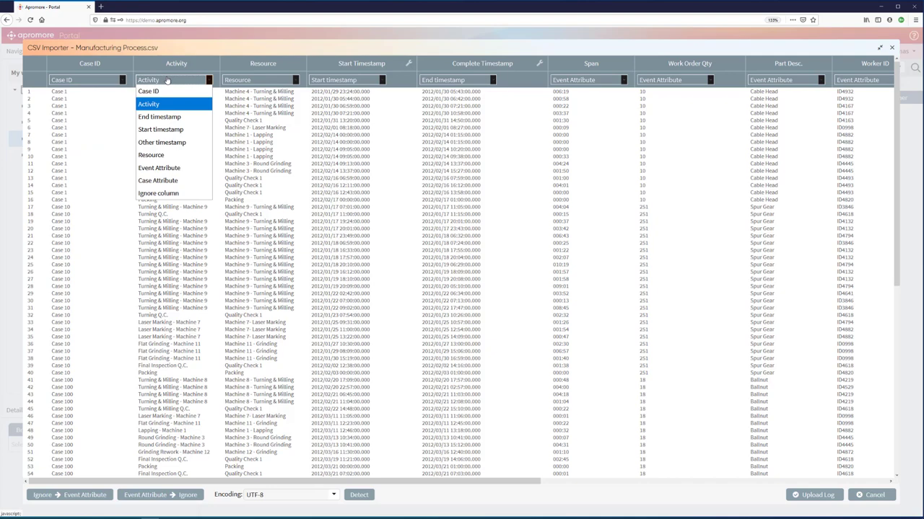
left_click(148, 104)
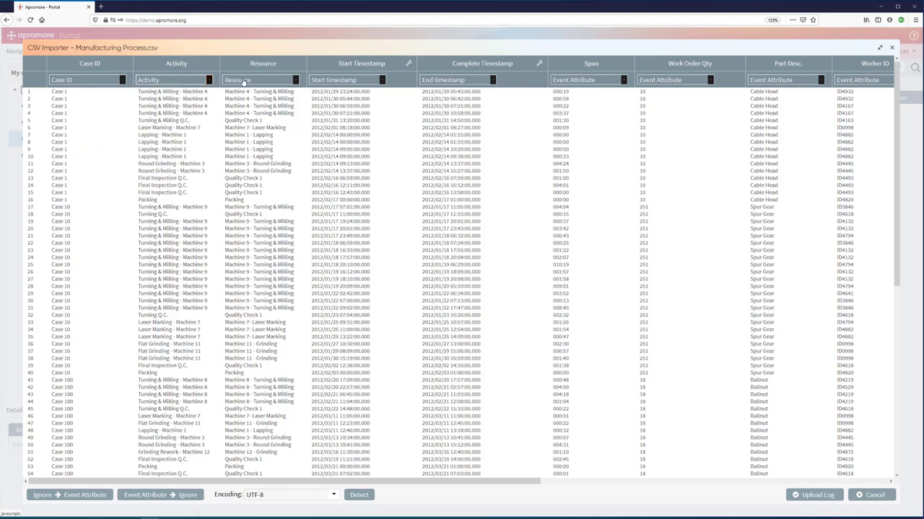
left_click(263, 80)
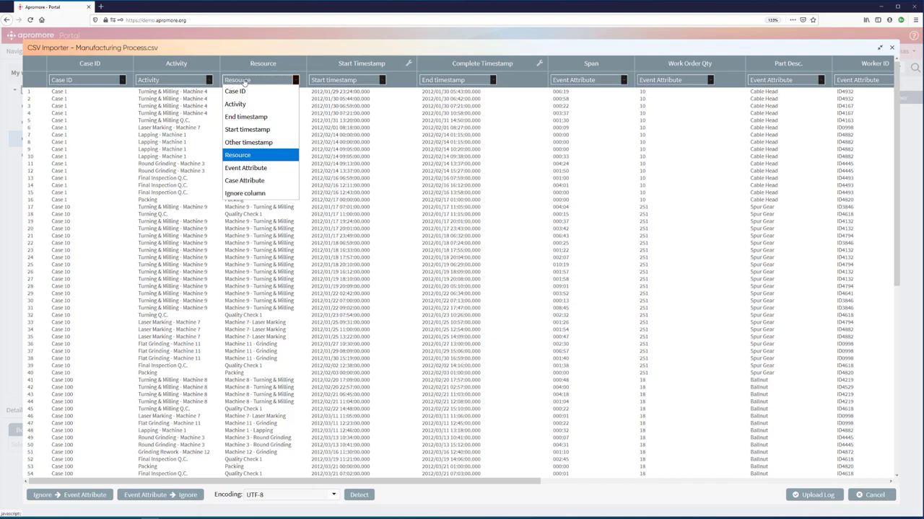
left_click(176, 80)
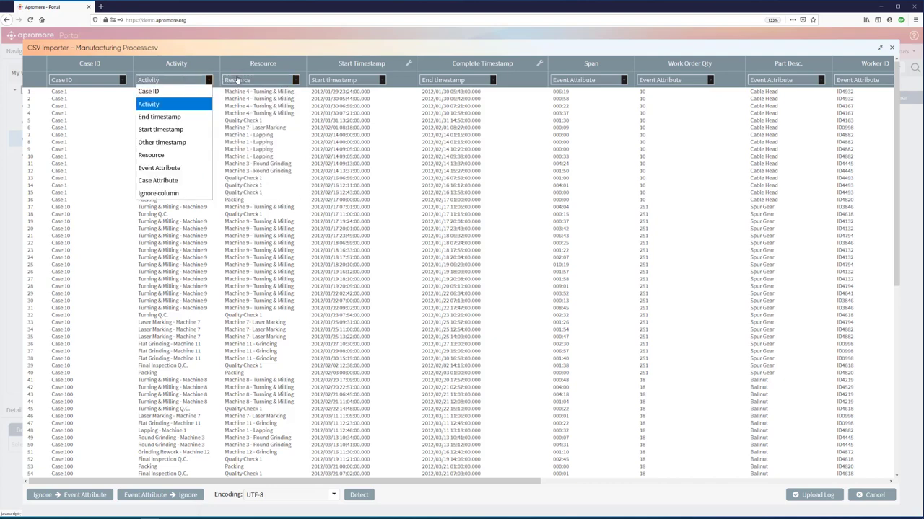
left_click(381, 80)
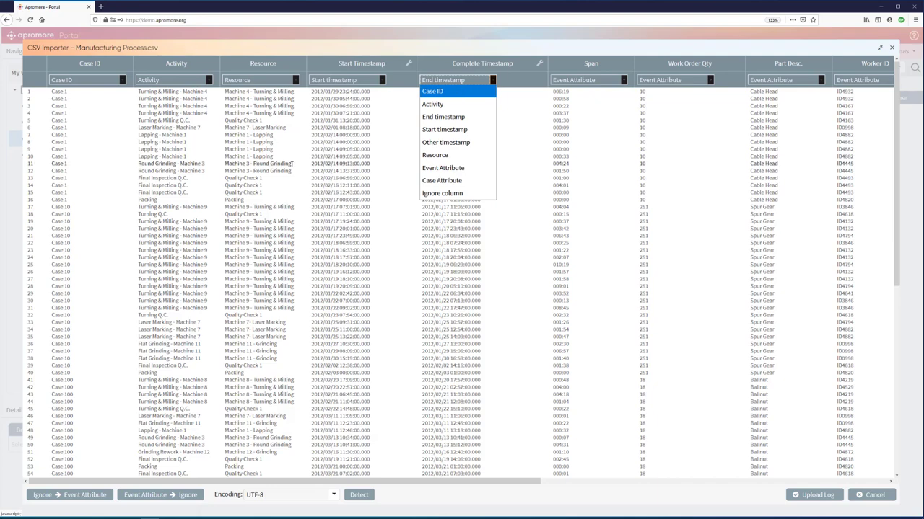
mouse_move(441, 180)
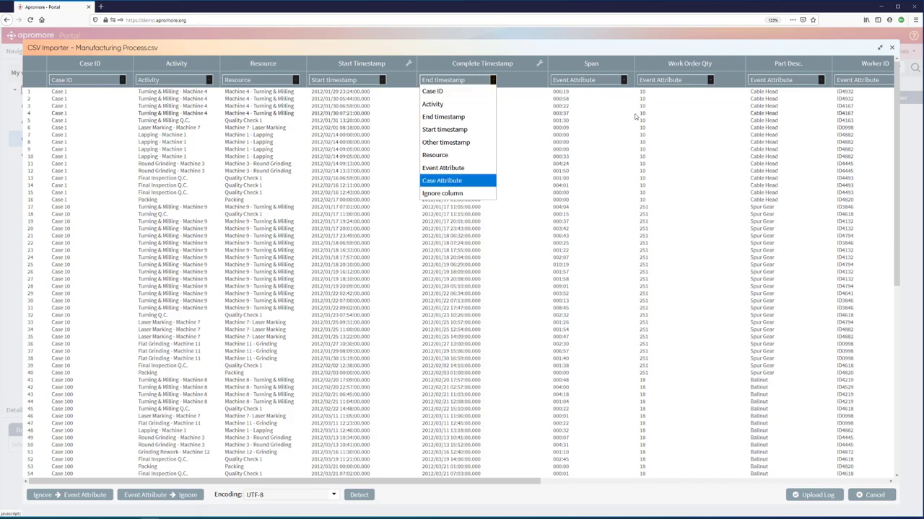
mouse_move(663, 116)
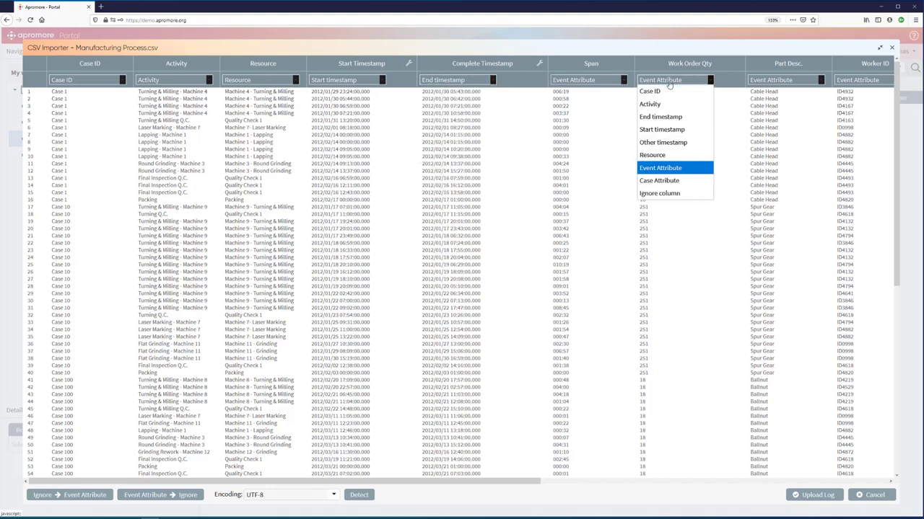
left_click(658, 181)
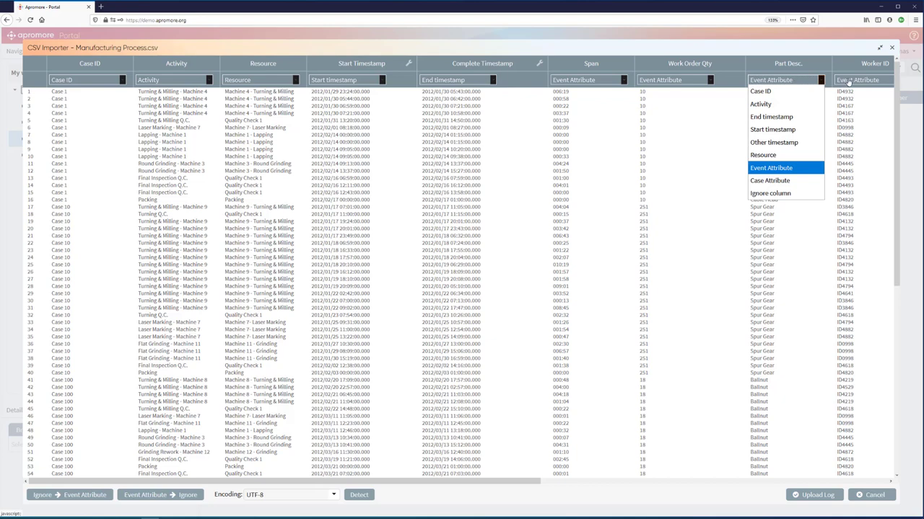
left_click(862, 79)
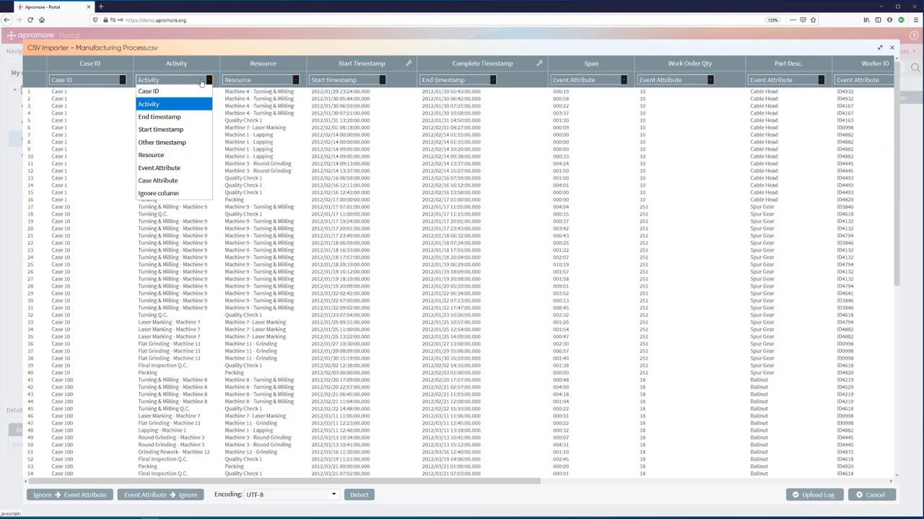
mouse_move(429, 47)
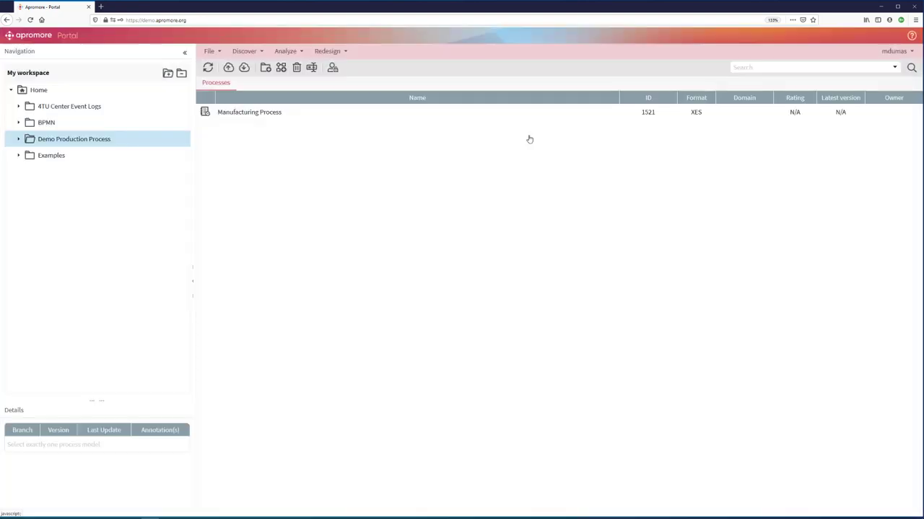
Select the Manufacturing Process log and open it in Process Discoverer
left_click(249, 112)
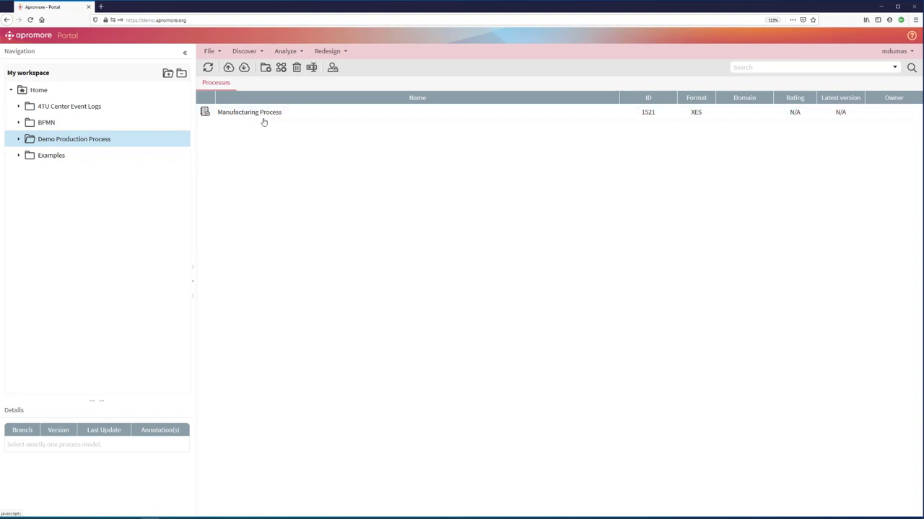
left_click(249, 112)
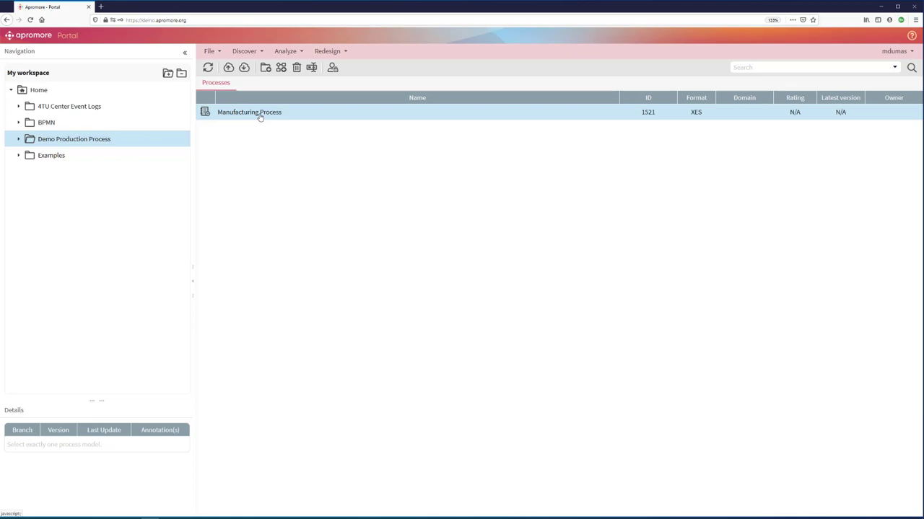
double_click(249, 112)
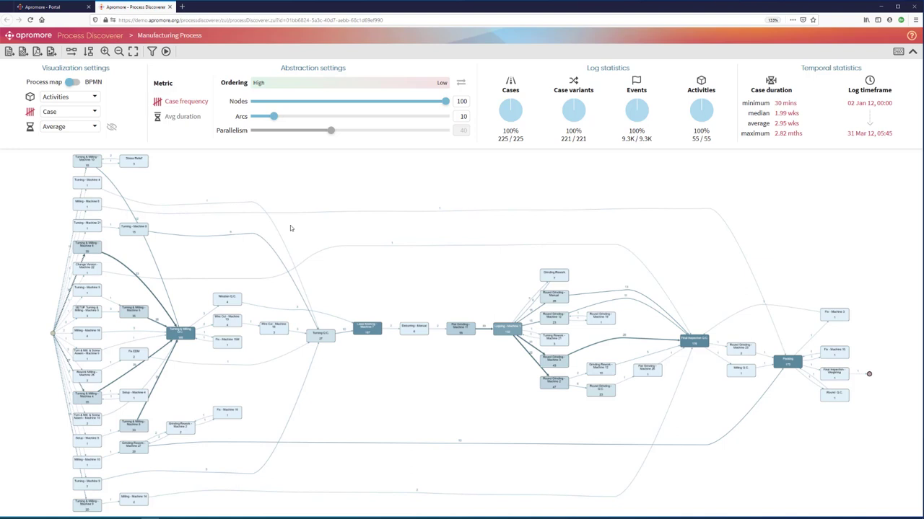
mouse_move(305, 230)
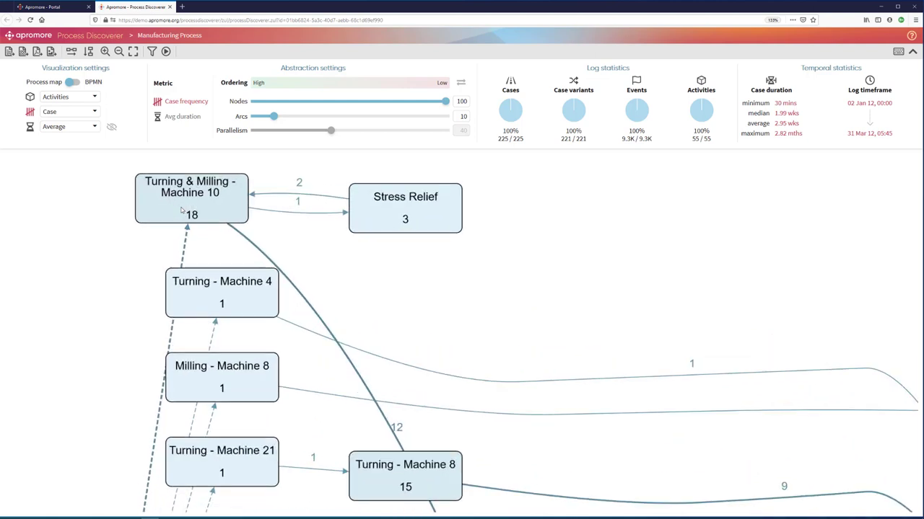
mouse_move(405, 206)
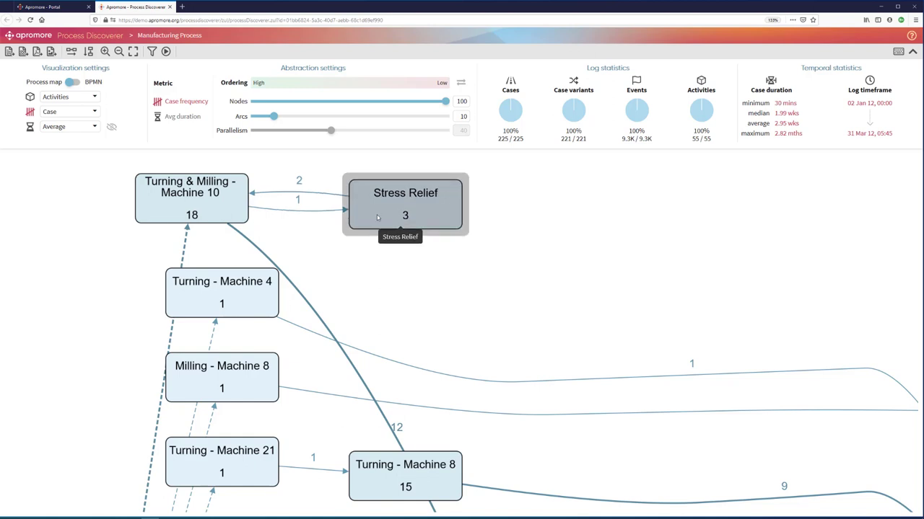
mouse_move(242, 210)
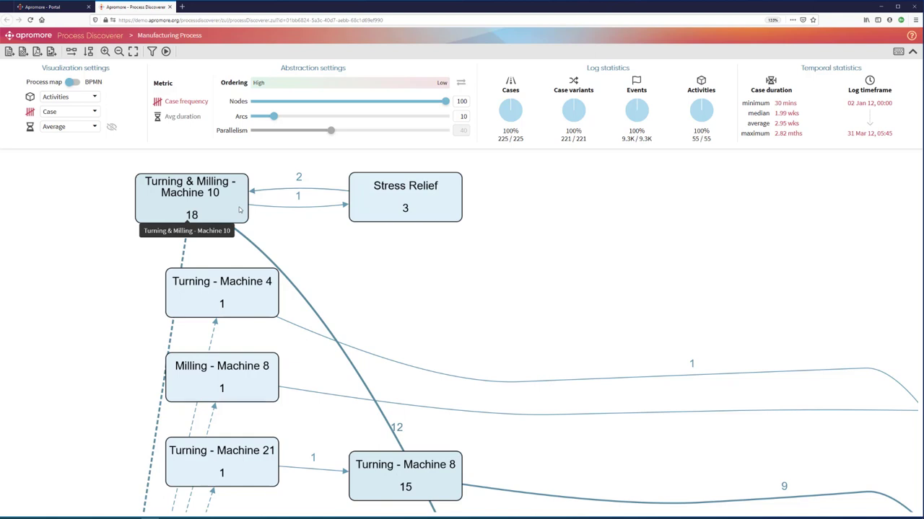
mouse_move(392, 228)
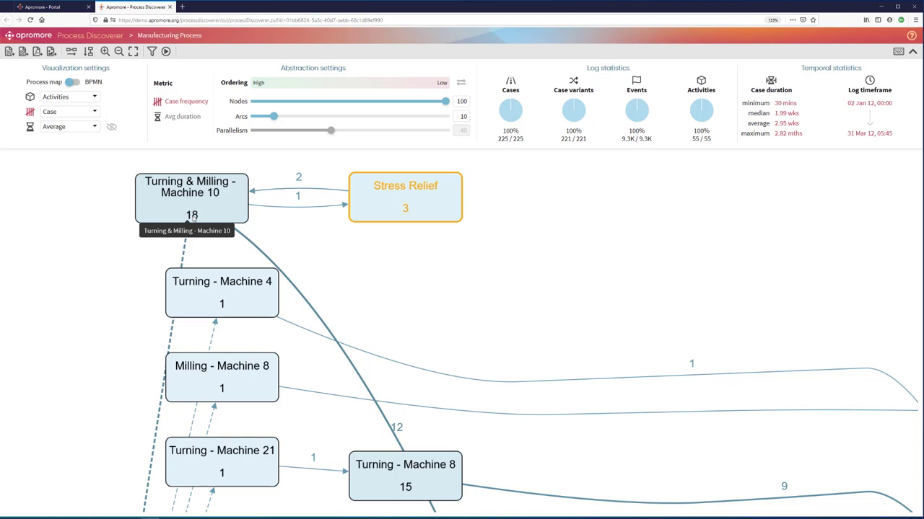
mouse_move(193, 219)
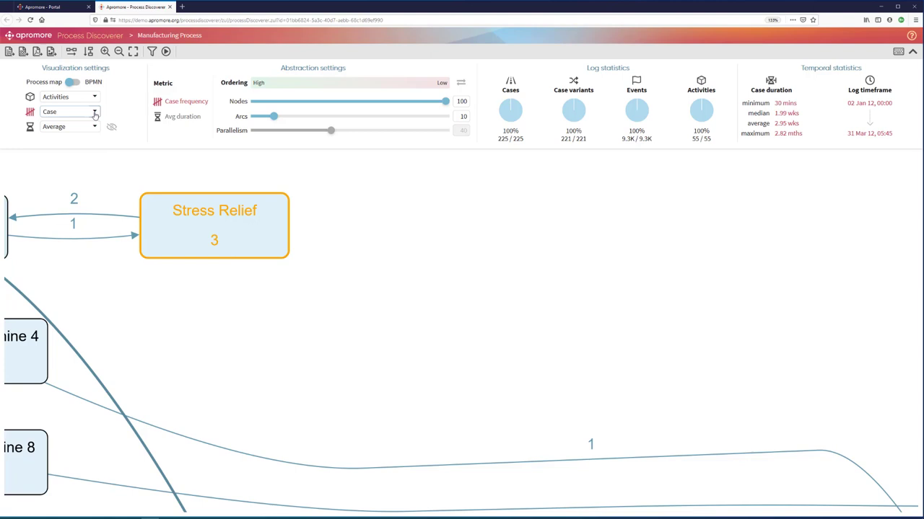
left_click(69, 127)
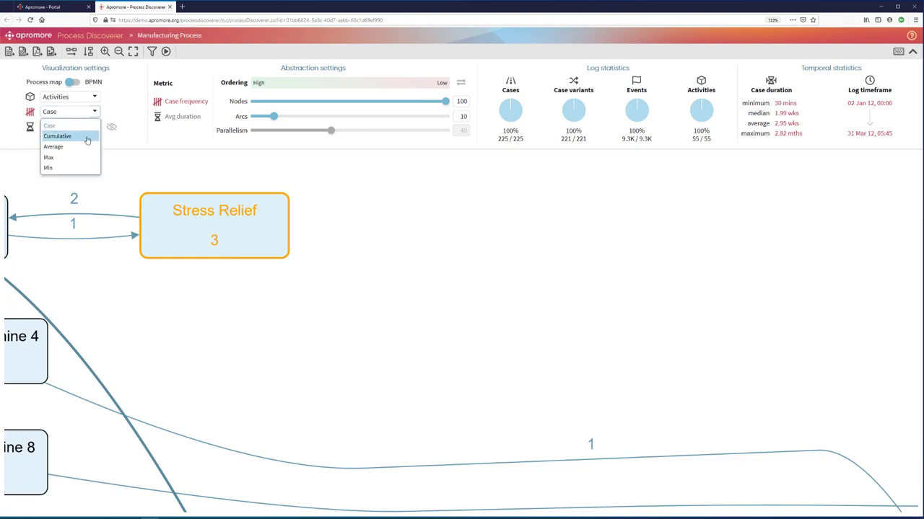
left_click(54, 146)
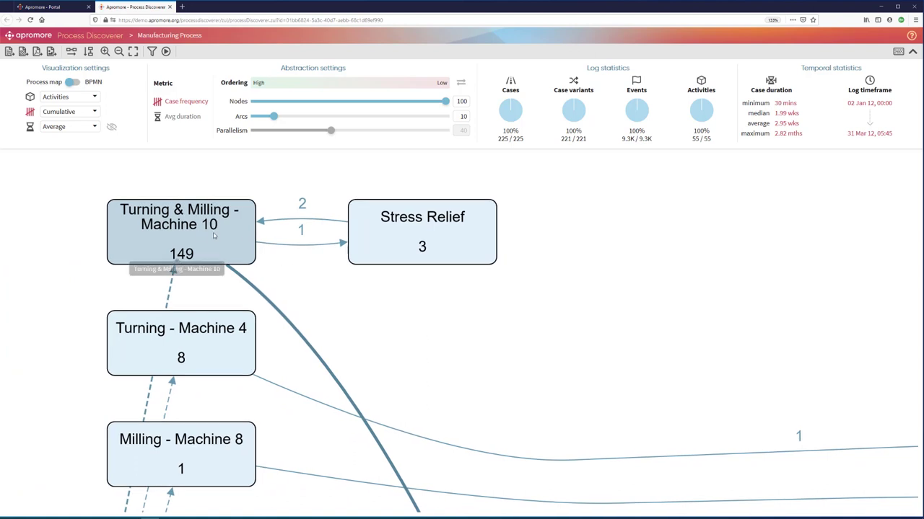
mouse_move(182, 254)
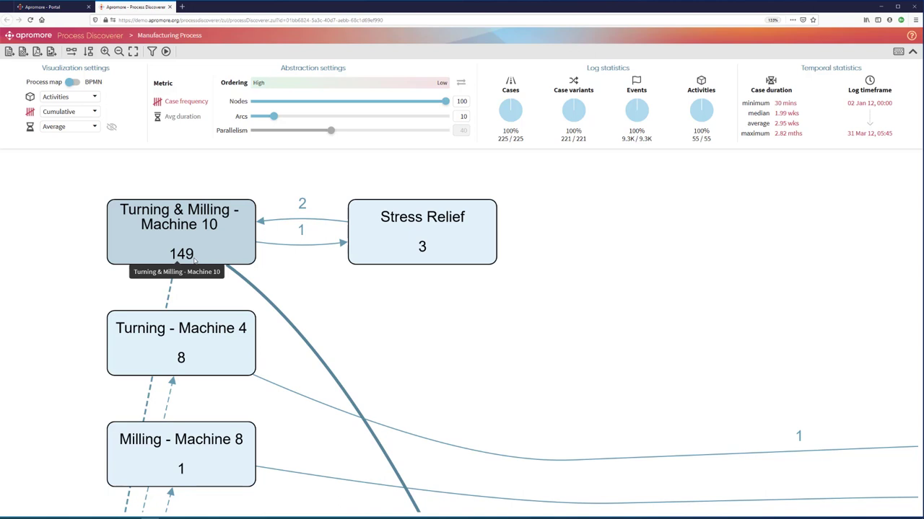
left_click(70, 111)
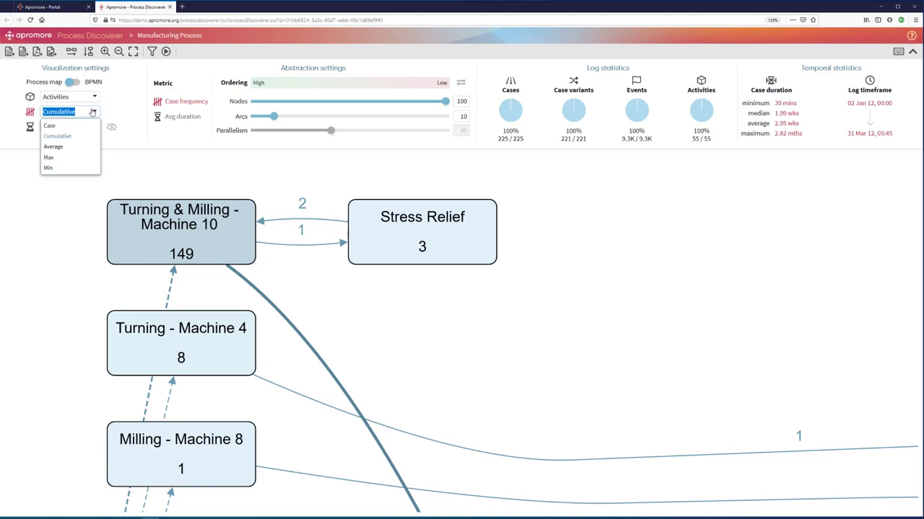
left_click(52, 146)
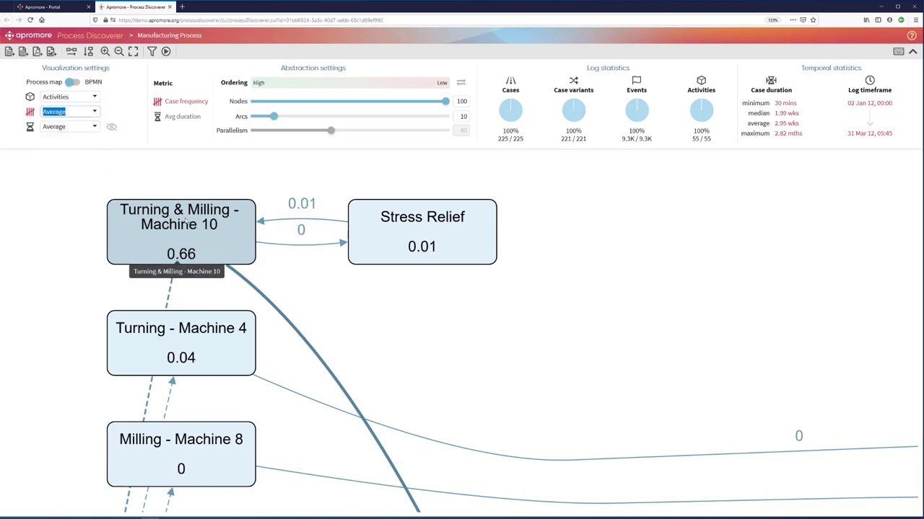
mouse_move(190, 229)
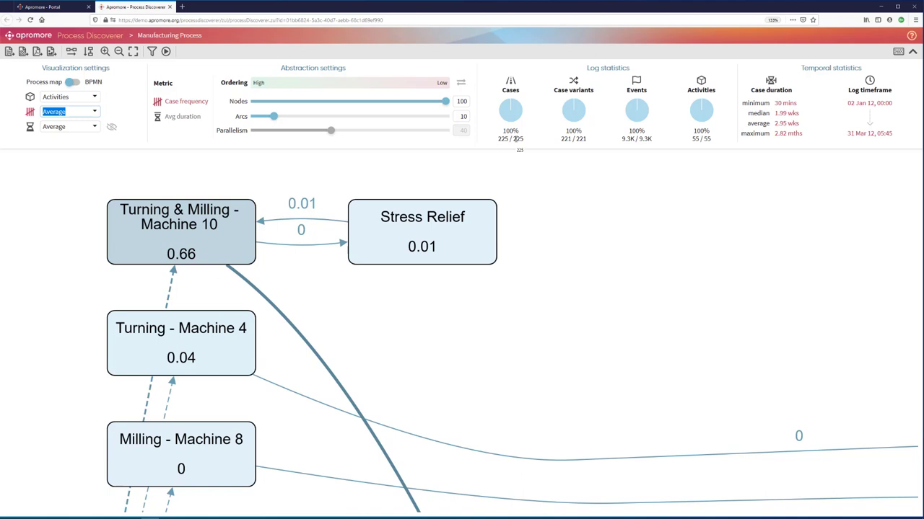
mouse_move(286, 199)
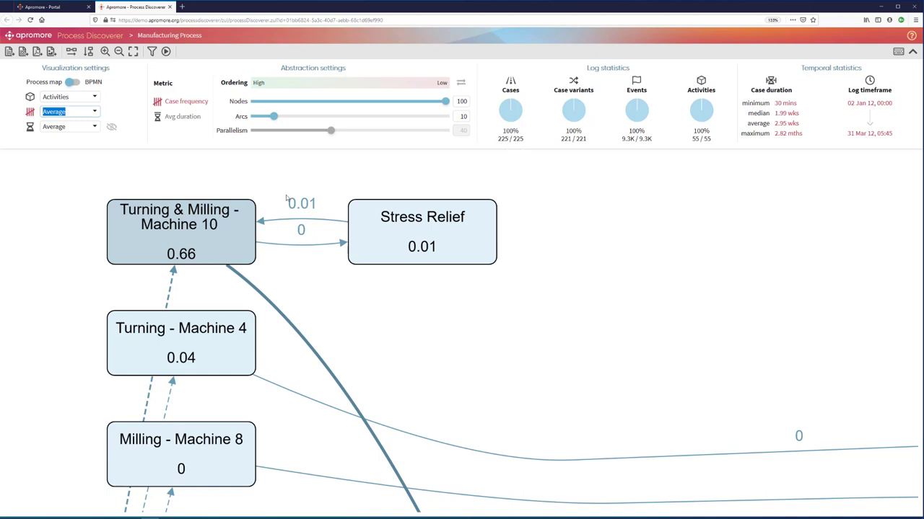
mouse_move(187, 258)
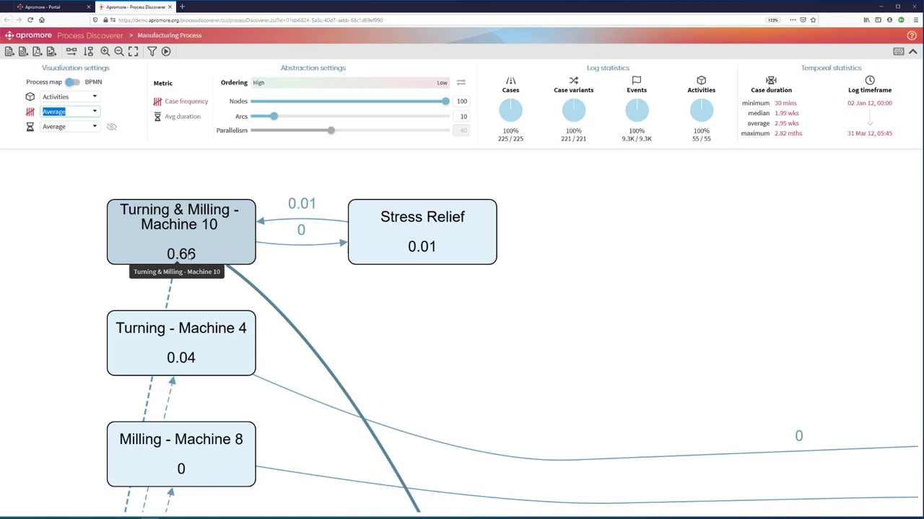
mouse_move(271, 156)
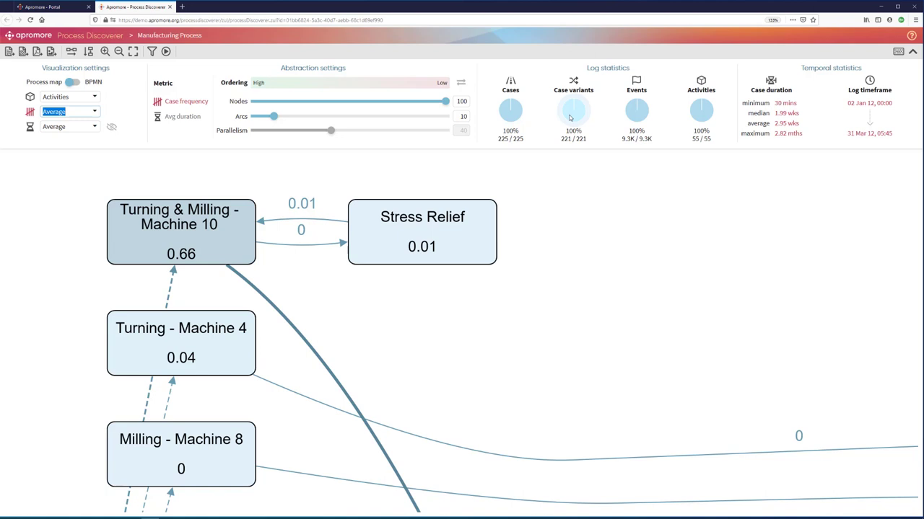
mouse_move(608, 107)
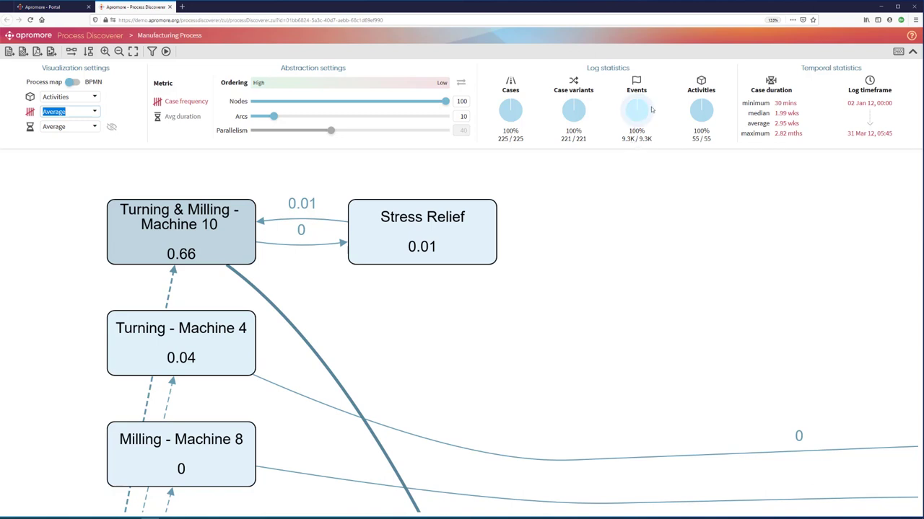
mouse_move(700, 111)
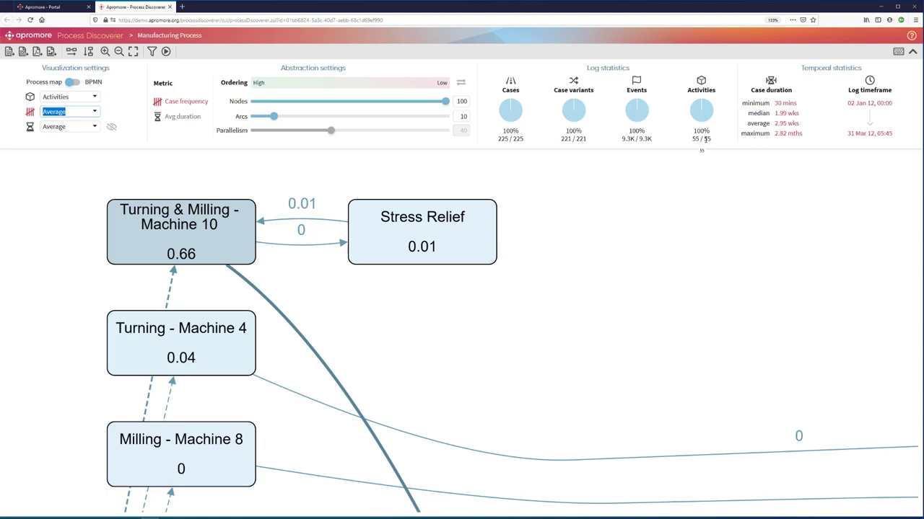
mouse_move(780, 151)
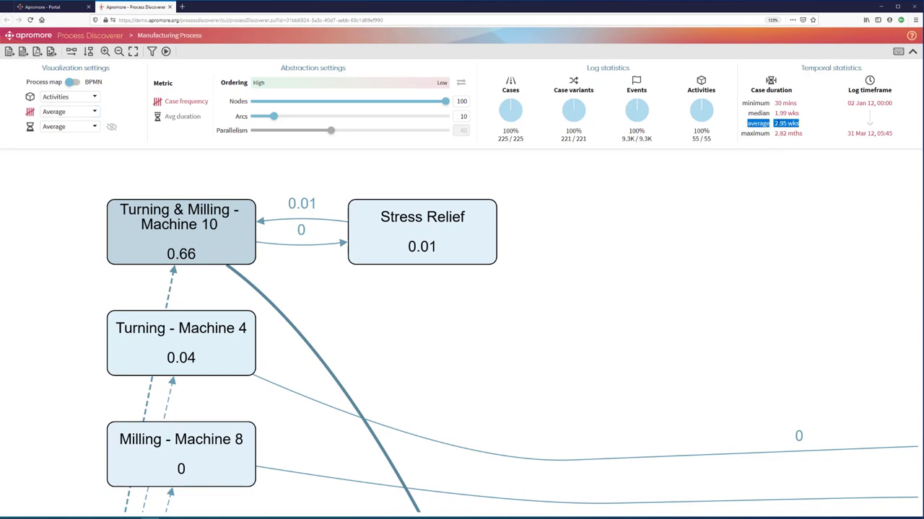
mouse_move(545, 231)
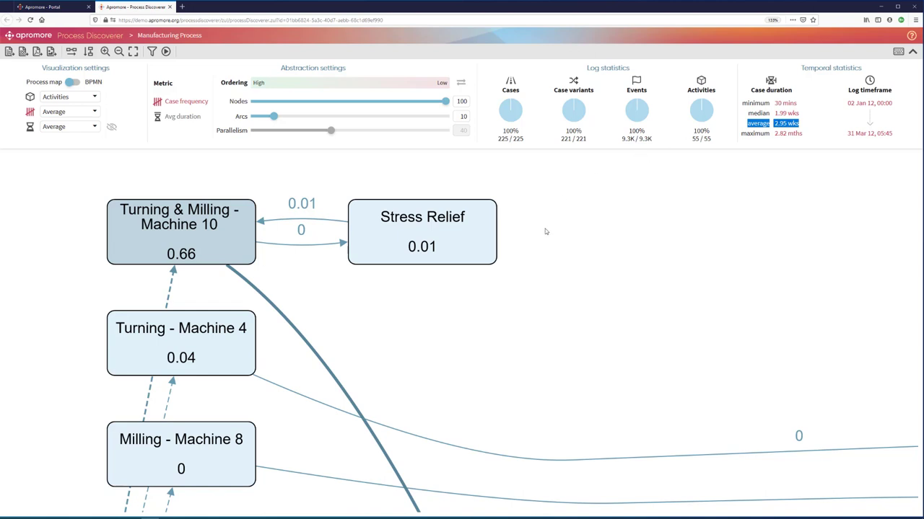
mouse_move(241, 231)
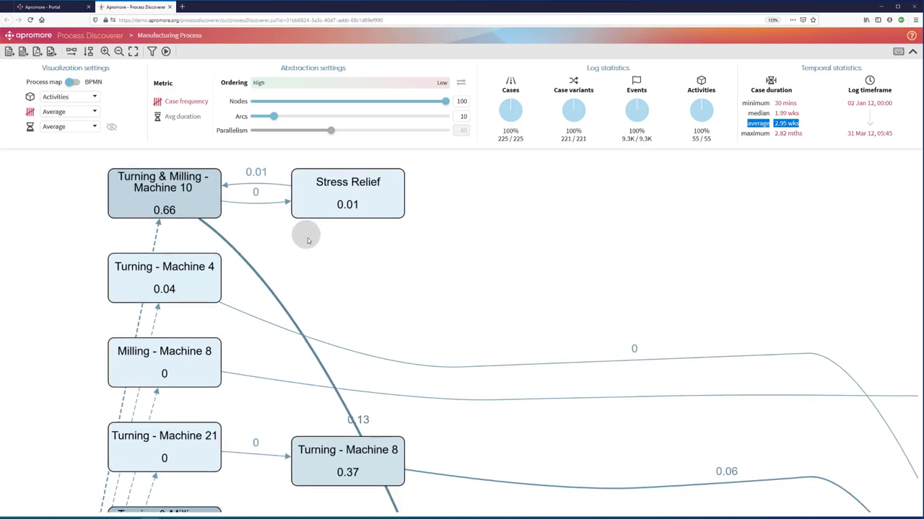
Raise the Arcs slider to 100 to display every connection
left_click_drag(278, 116, 272, 117)
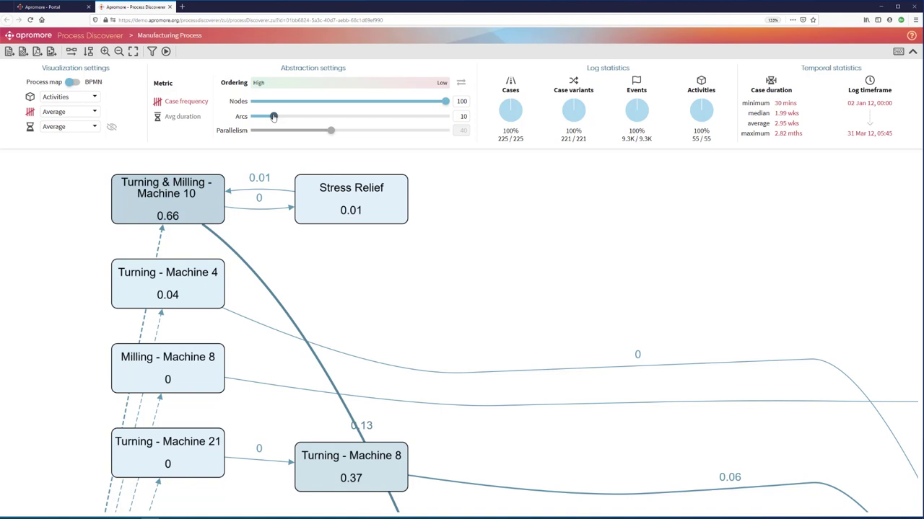
left_click_drag(273, 117, 447, 116)
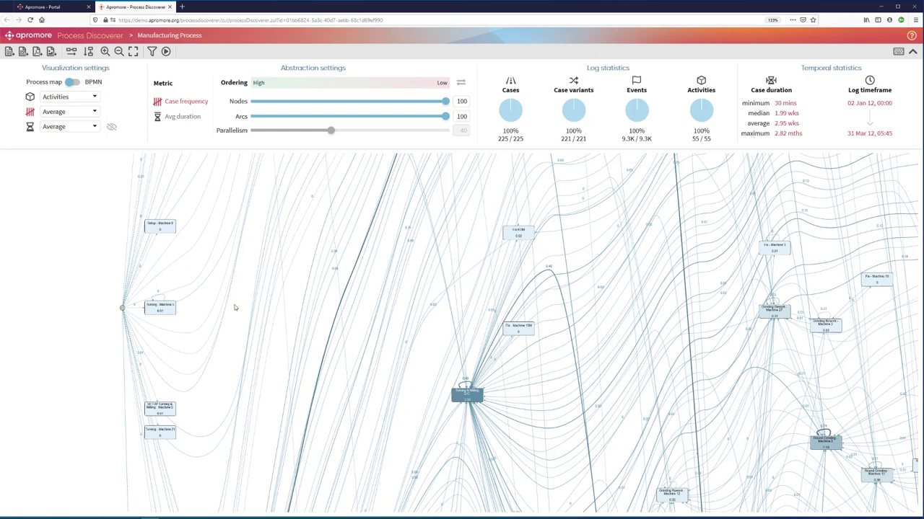
mouse_move(236, 305)
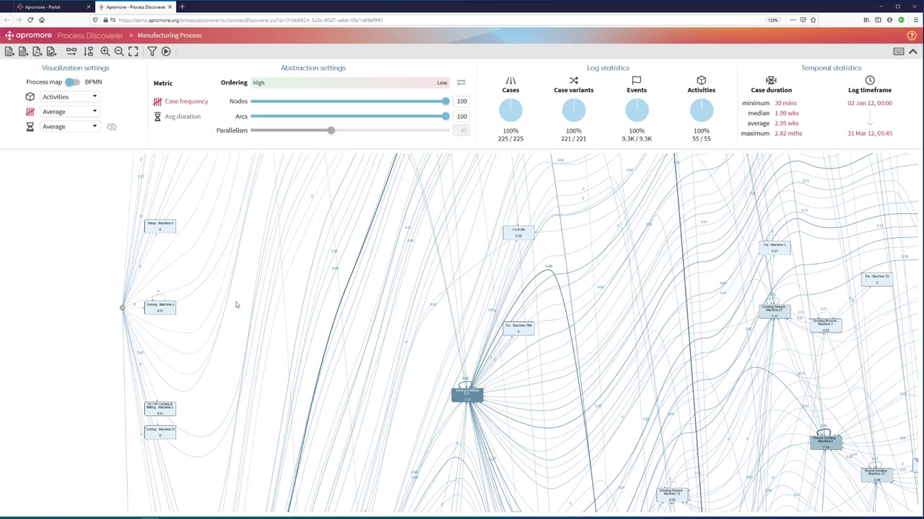
mouse_move(245, 304)
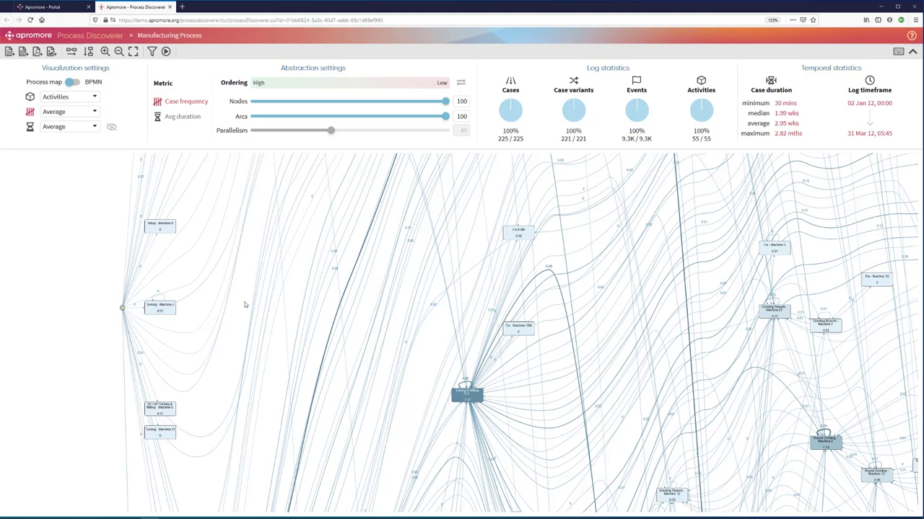
mouse_move(242, 305)
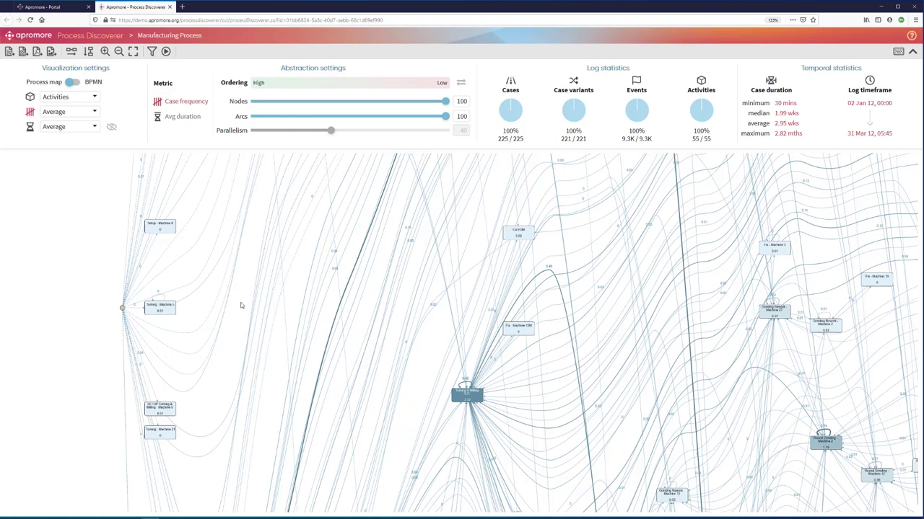
mouse_move(409, 171)
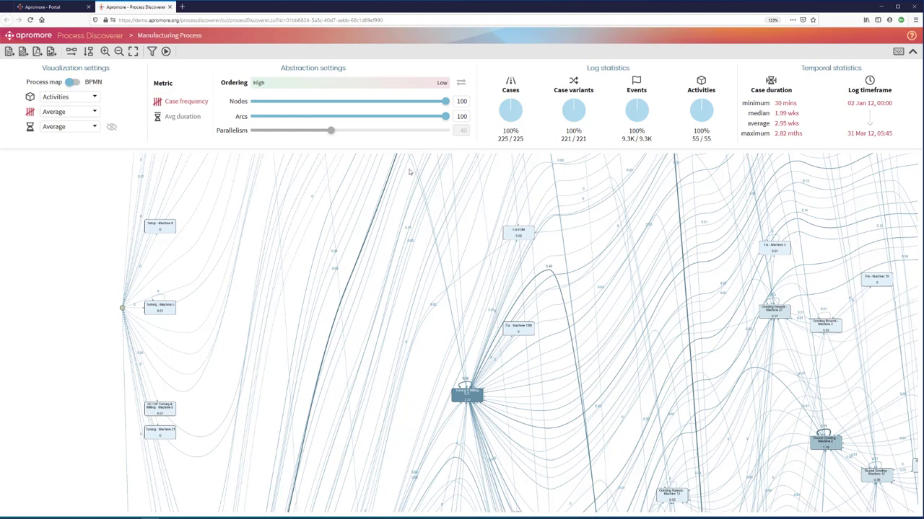
Lower the Nodes slider to 50 and the Arcs slider to 20
left_click_drag(445, 116, 387, 116)
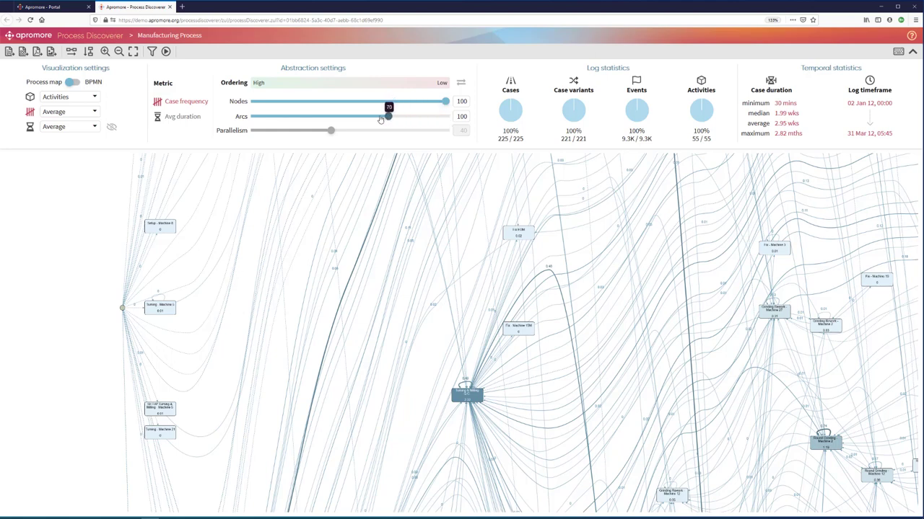
left_click_drag(388, 107, 348, 106)
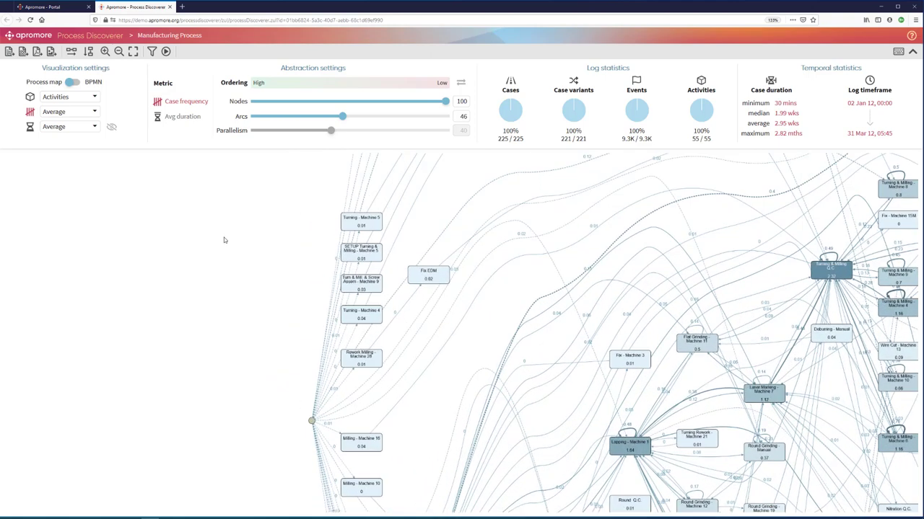
left_click_drag(445, 101, 440, 101)
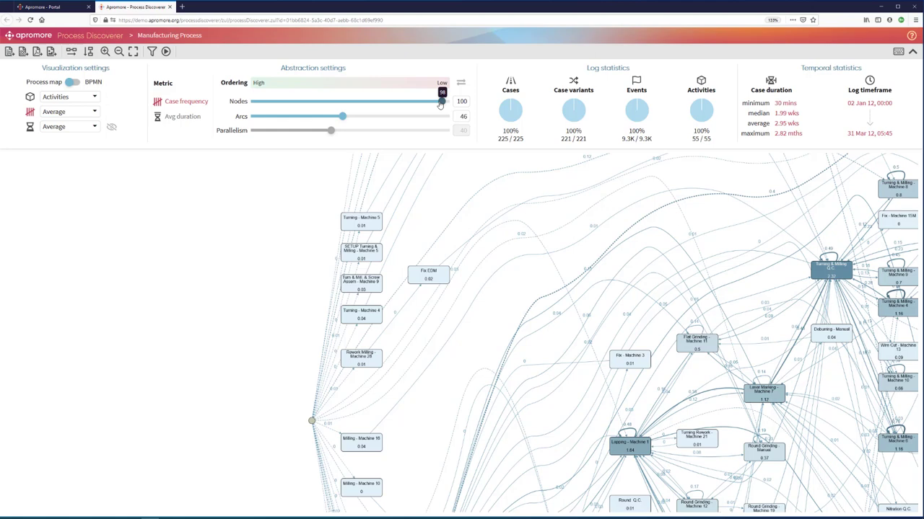
left_click_drag(440, 102, 350, 101)
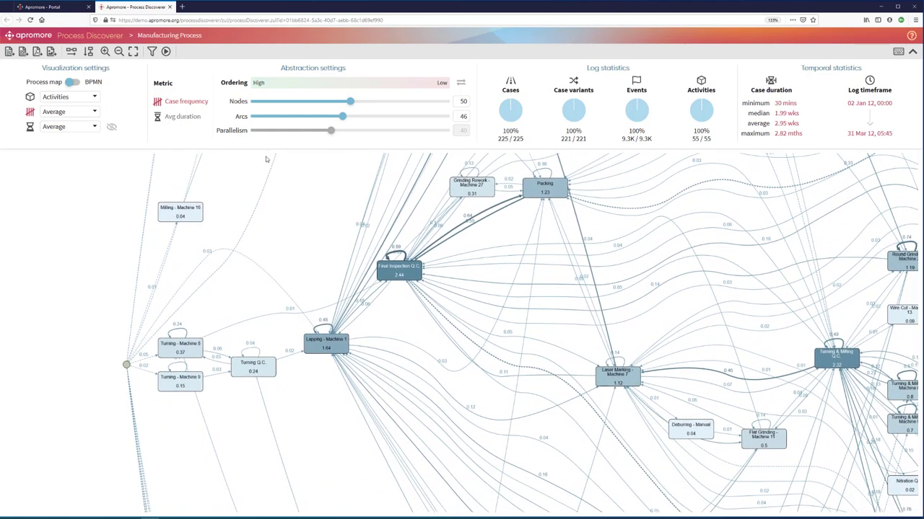
left_click_drag(343, 116, 333, 117)
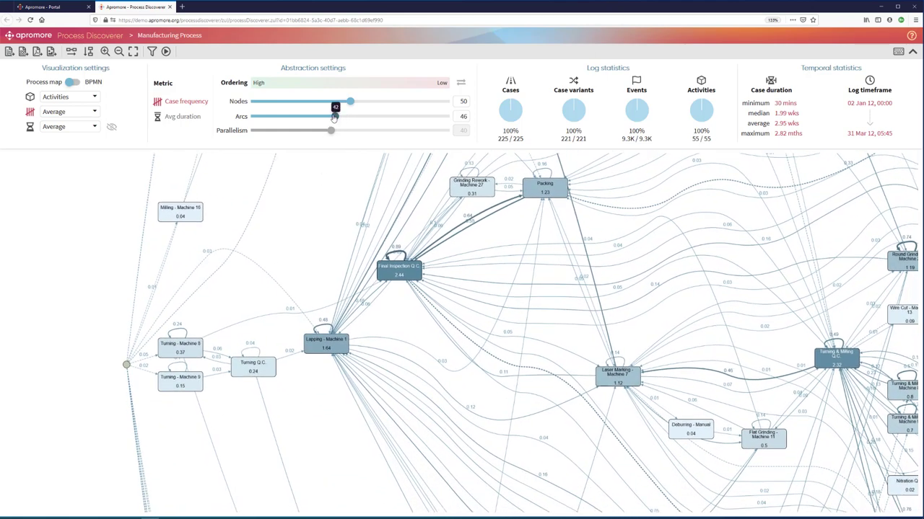
left_click_drag(334, 101, 294, 101)
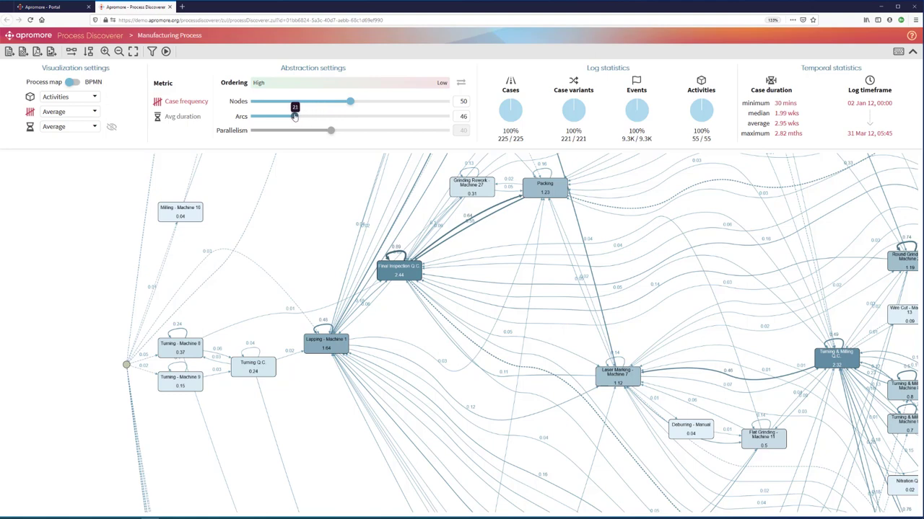
left_click_drag(293, 116, 292, 116)
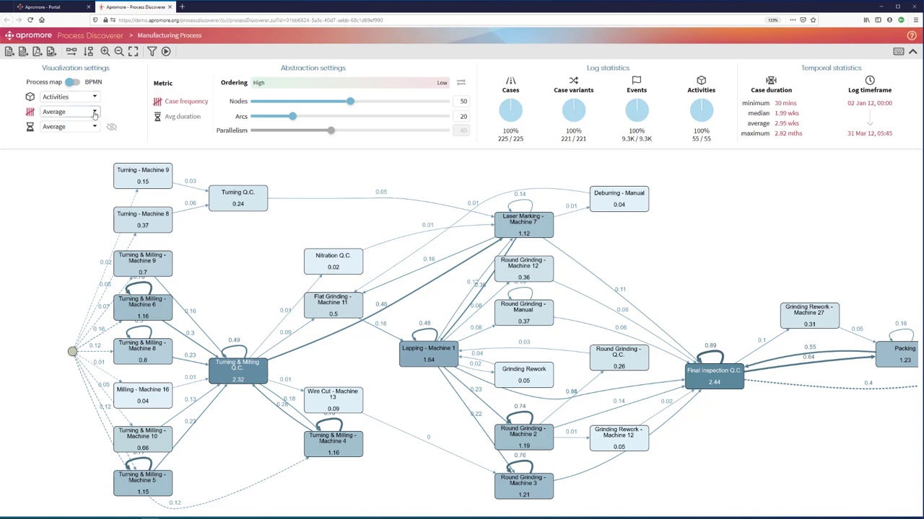
Open the frequency measure dropdown to switch to Case frequency
left_click(69, 112)
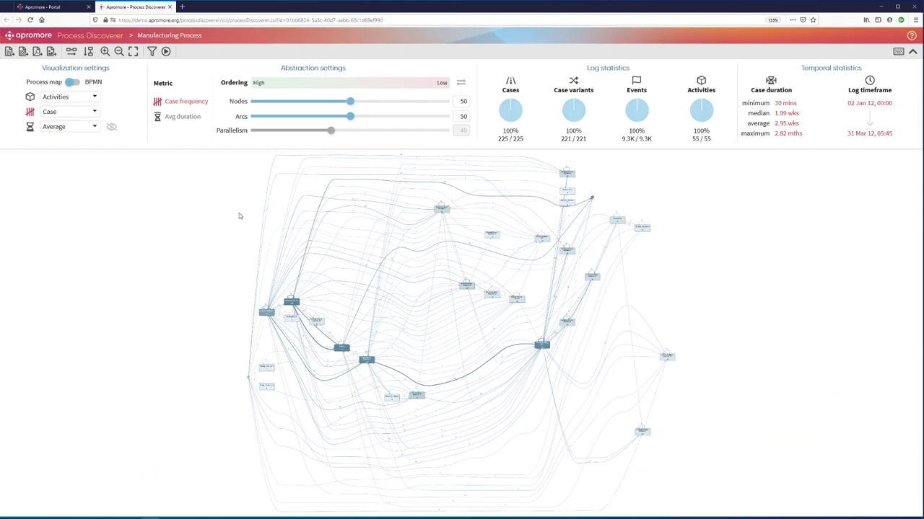
mouse_move(204, 232)
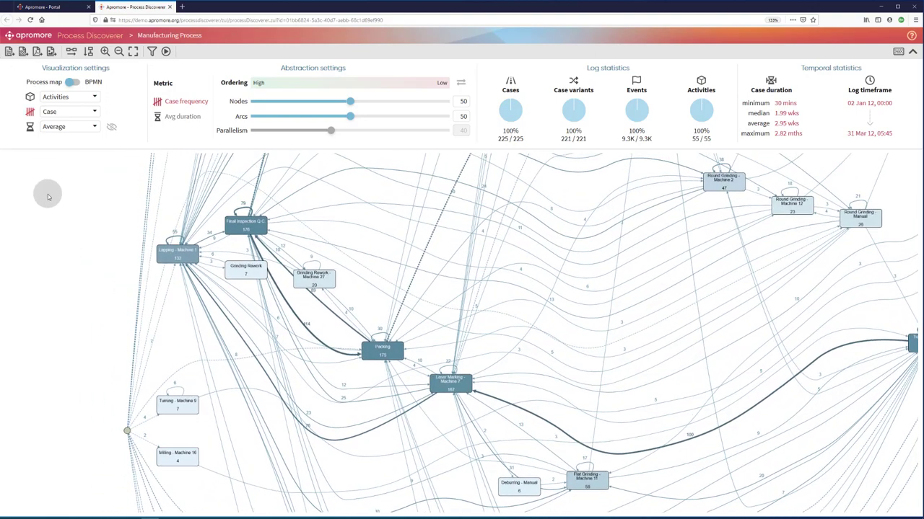
mouse_move(103, 354)
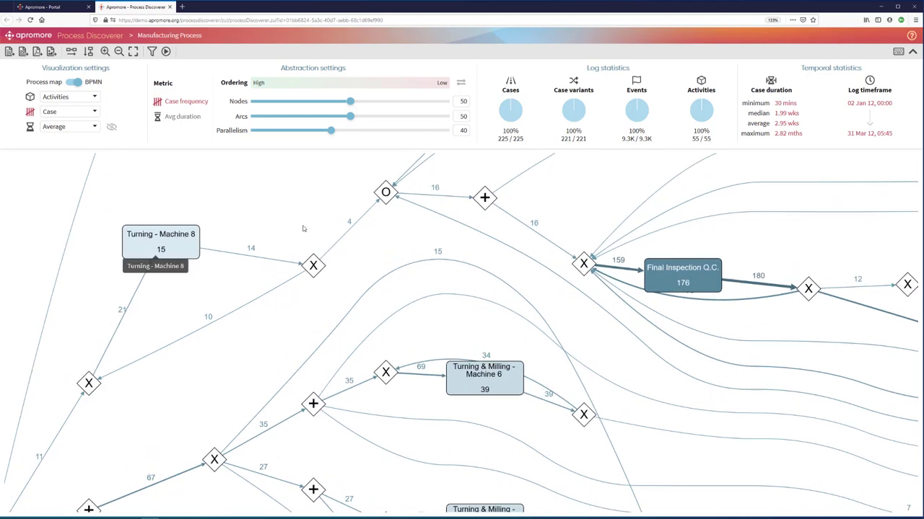
mouse_move(187, 293)
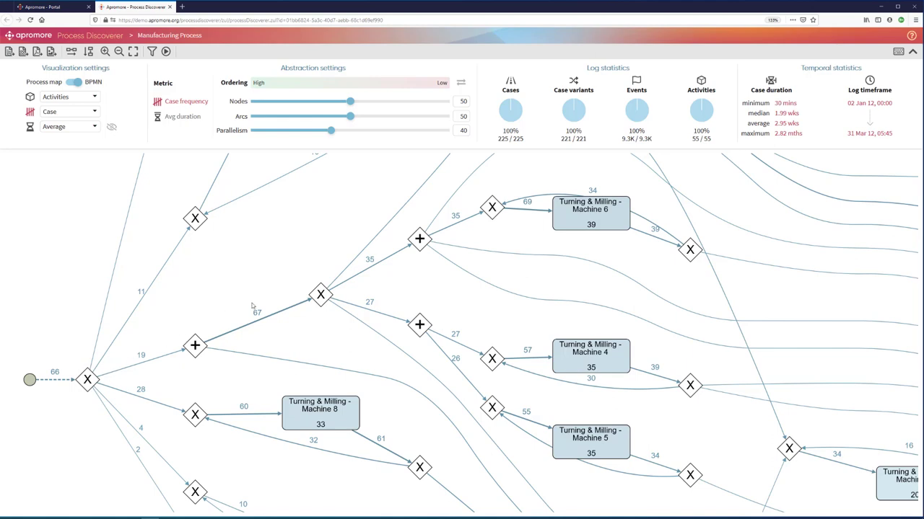
mouse_move(263, 291)
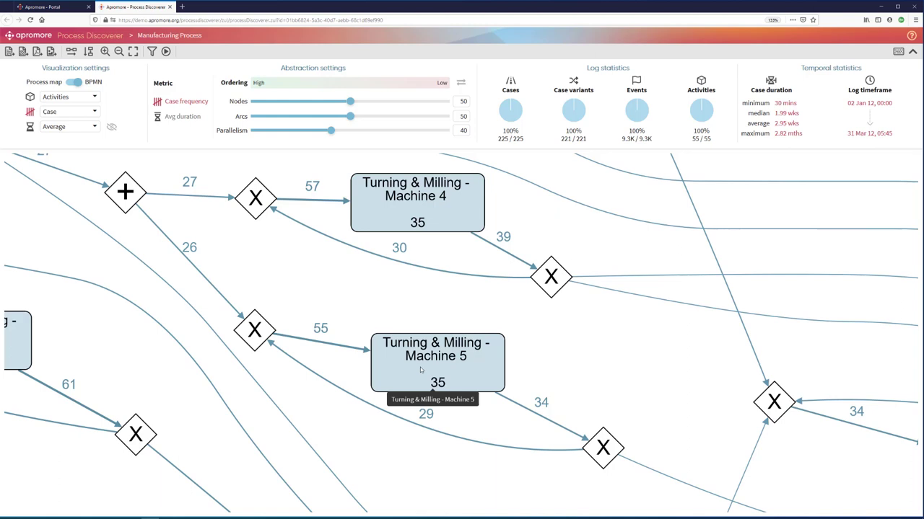
mouse_move(527, 360)
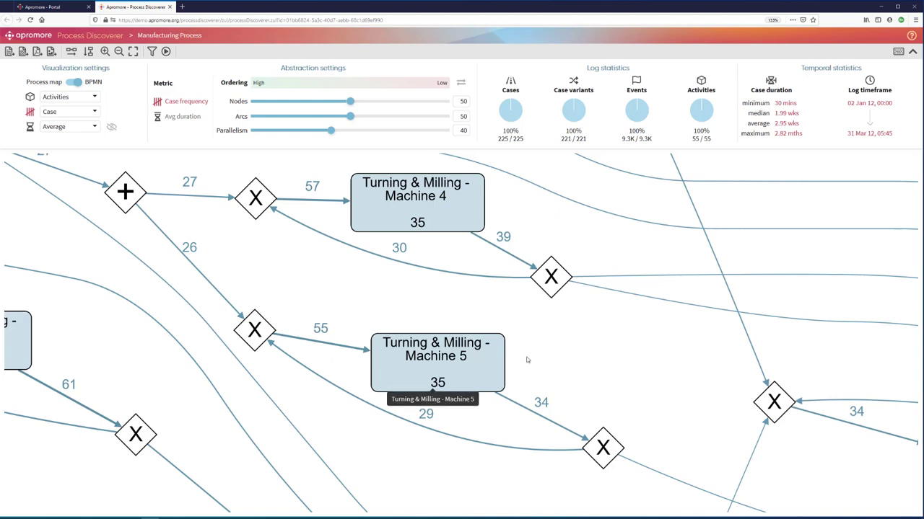
mouse_move(320, 340)
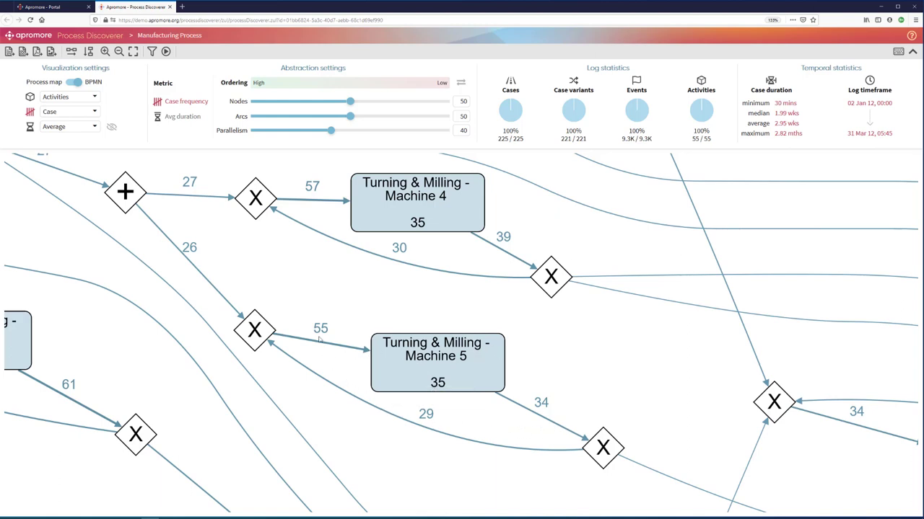
mouse_move(527, 338)
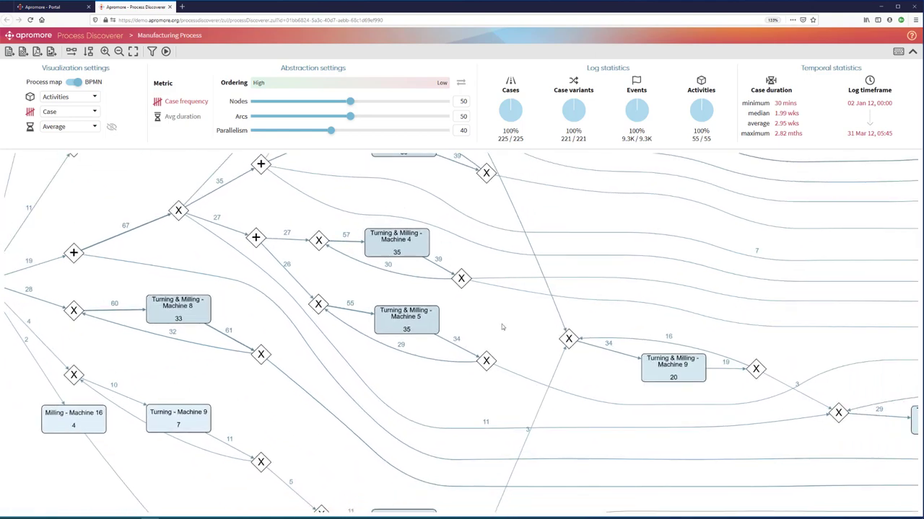
Pan the BPMN model to bring the Lapping - Machine 1 area into view
left_click_drag(503, 327, 436, 344)
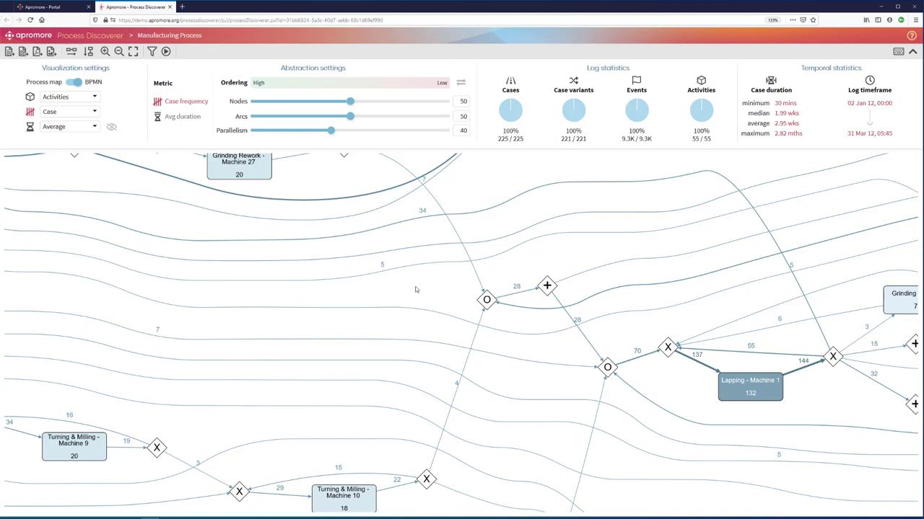
mouse_move(373, 259)
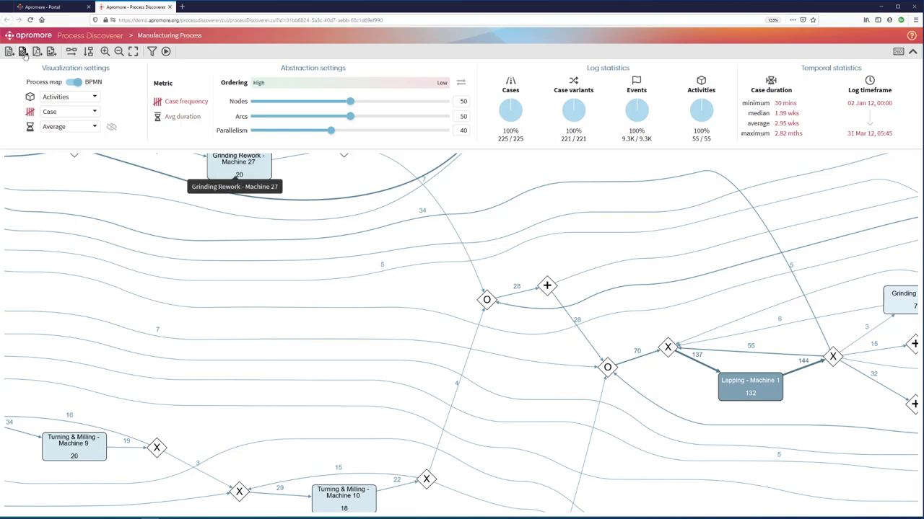
mouse_move(23, 52)
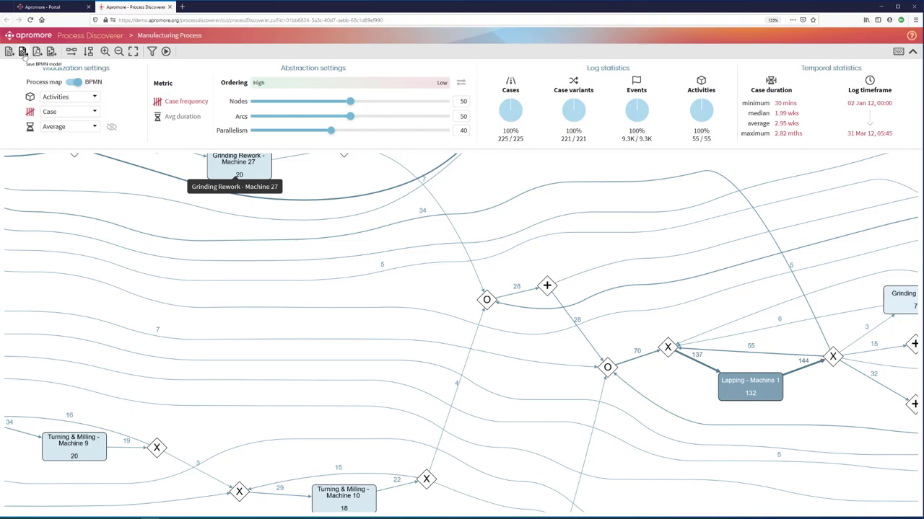
Save the BPMN model as 'Manufacturing Process' and dismiss the confirmation
left_click(23, 51)
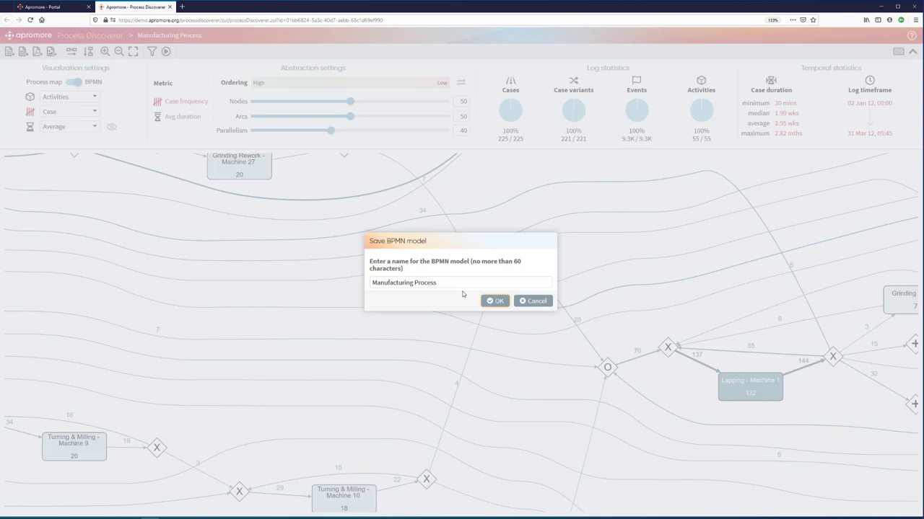
left_click(494, 301)
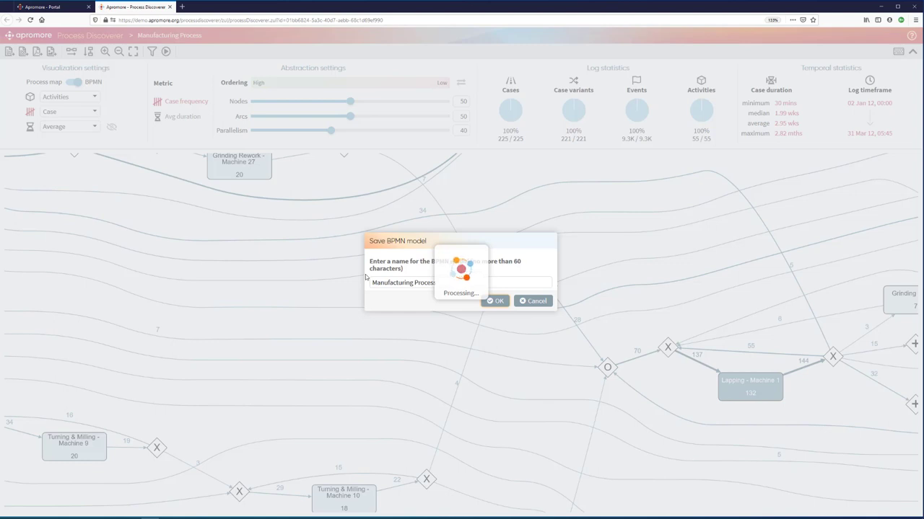
left_click(495, 301)
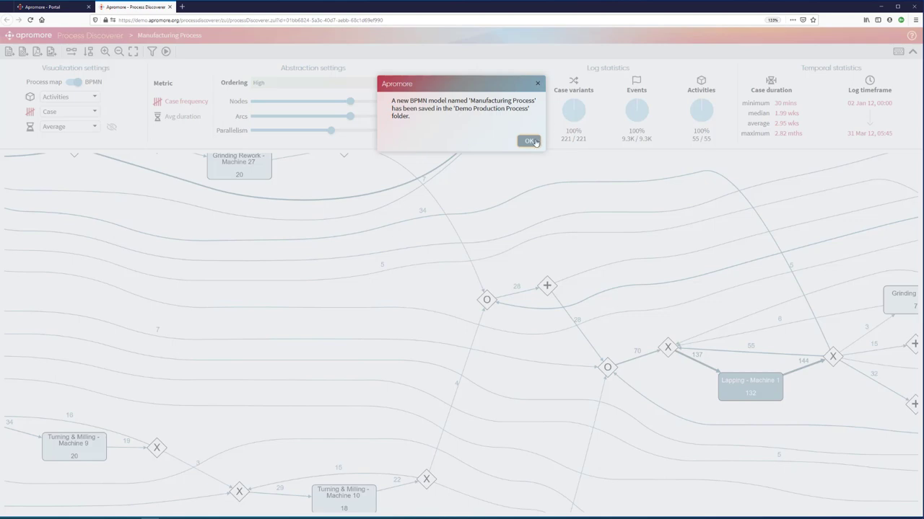
left_click(529, 140)
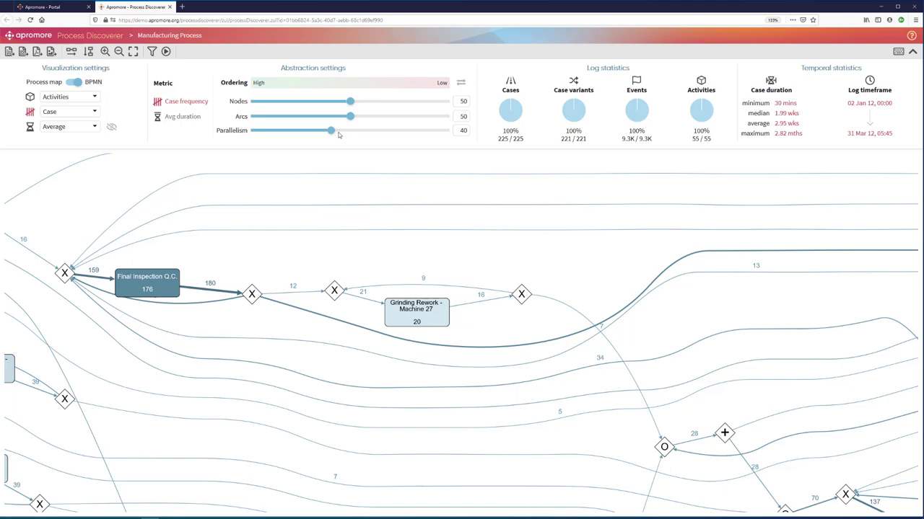
mouse_move(339, 136)
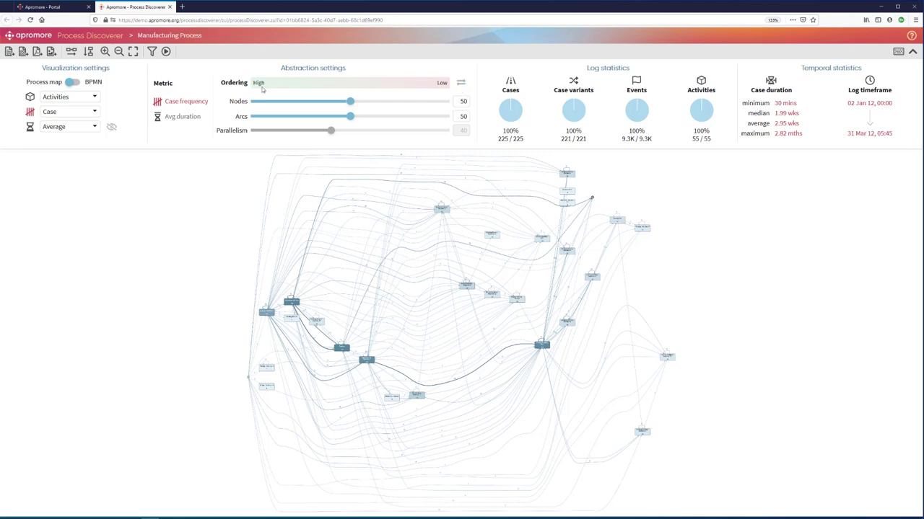
mouse_move(262, 88)
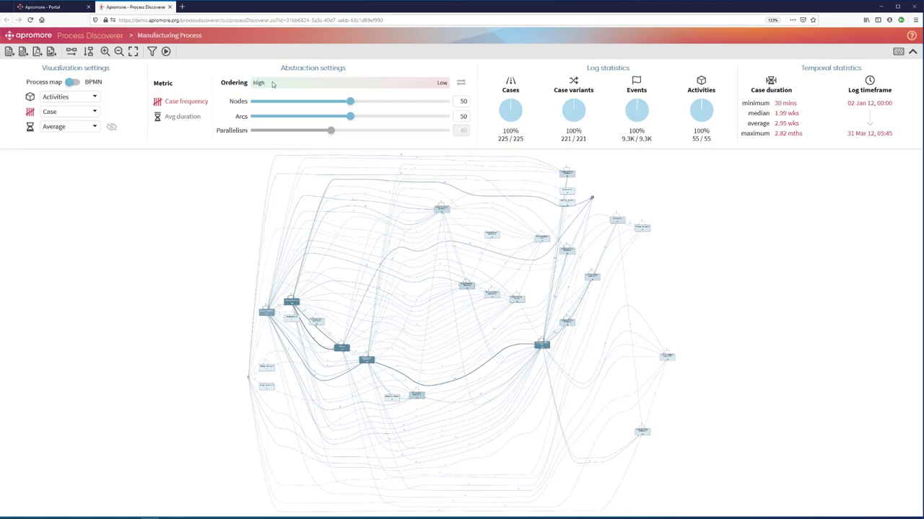
mouse_move(274, 84)
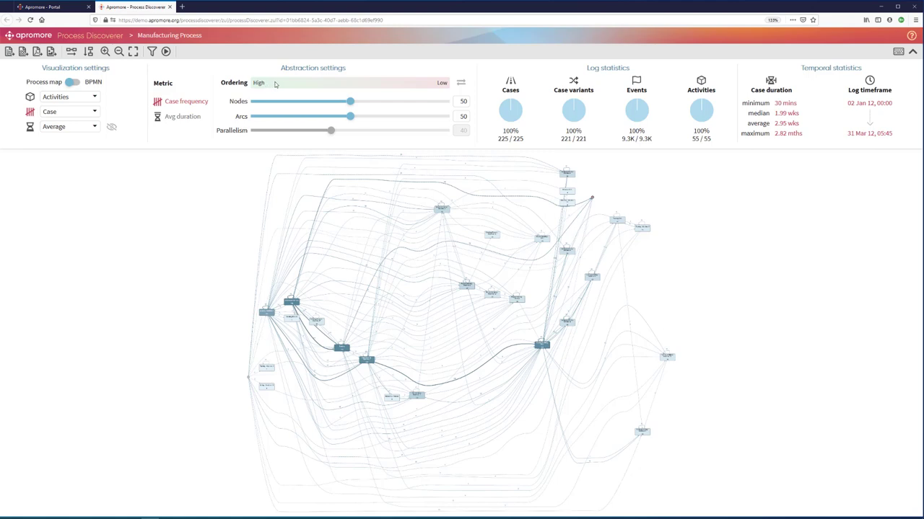
Invert the abstraction ordering so it reads Low to High
left_click(460, 82)
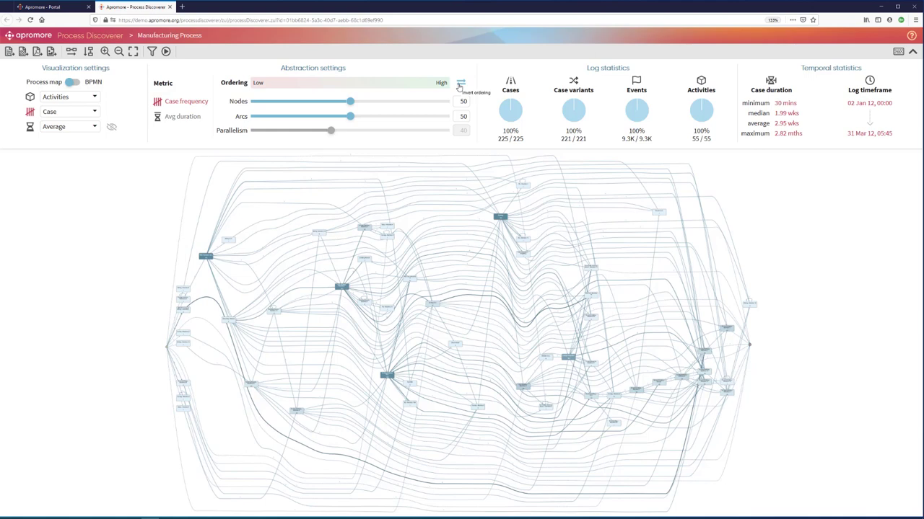
mouse_move(415, 46)
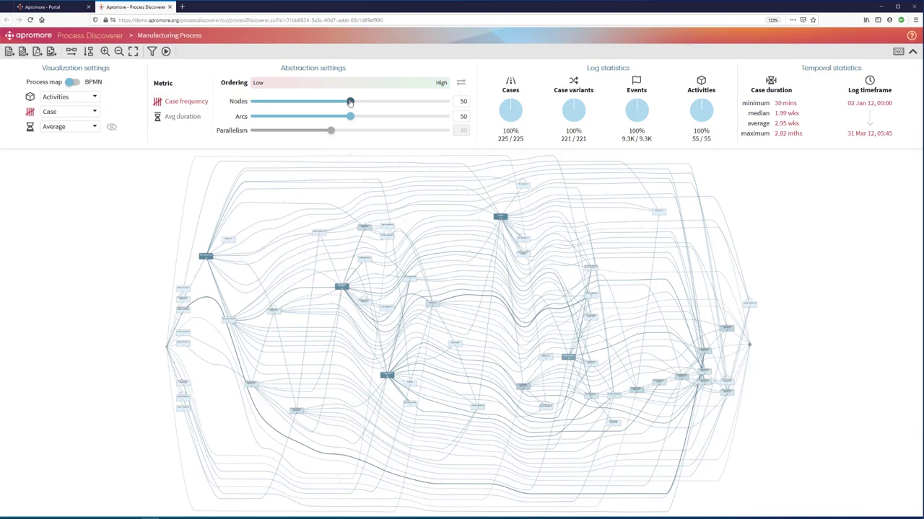
Lower the Arcs slider from 50 to 10 percent
left_click_drag(349, 116, 292, 115)
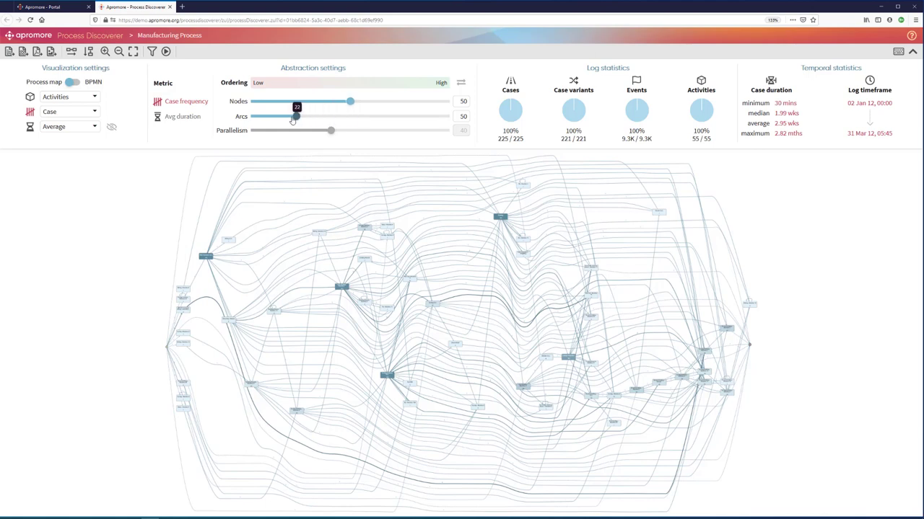
left_click_drag(294, 116, 273, 116)
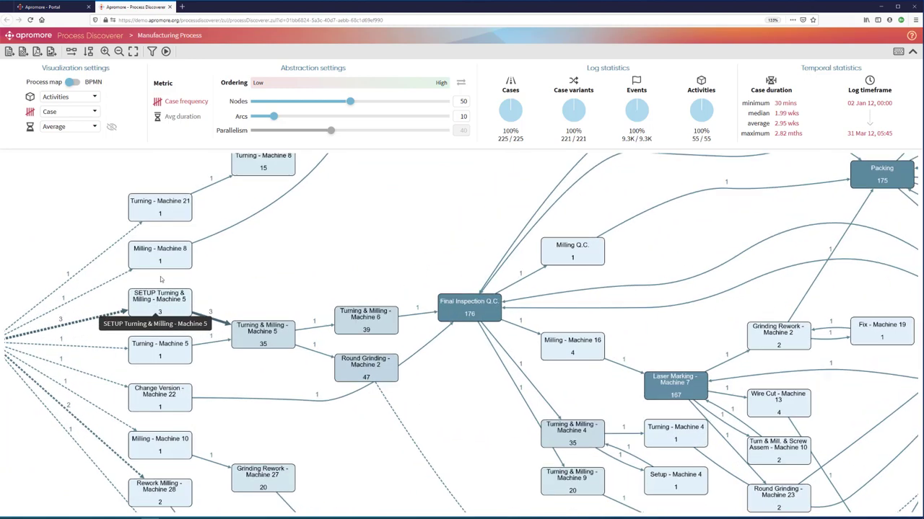
mouse_move(142, 209)
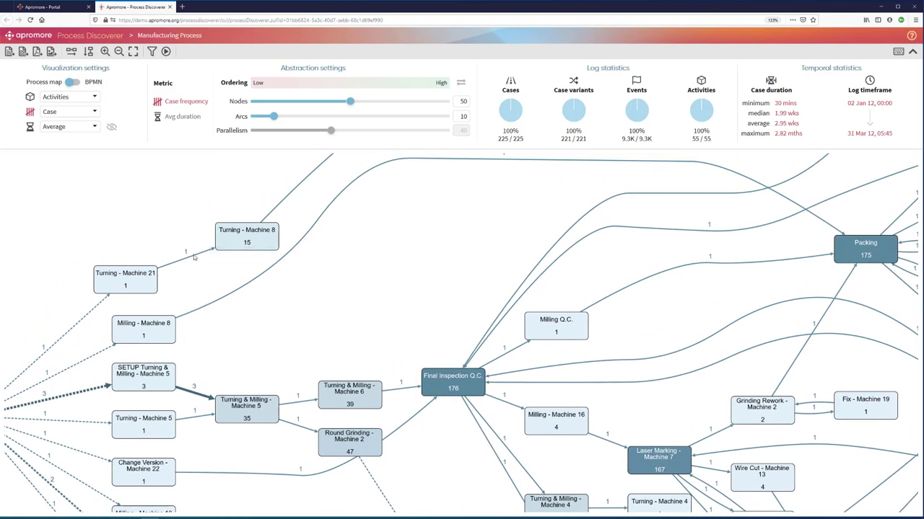
mouse_move(246, 236)
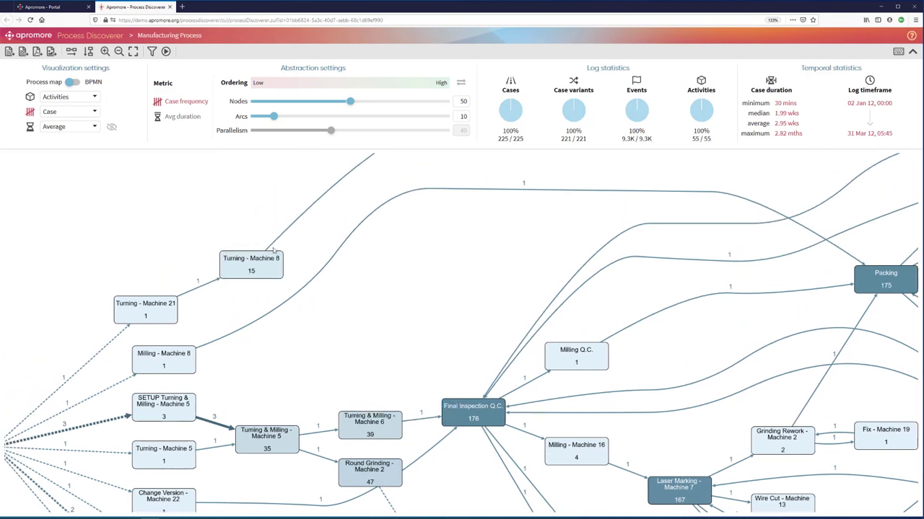
mouse_move(251, 260)
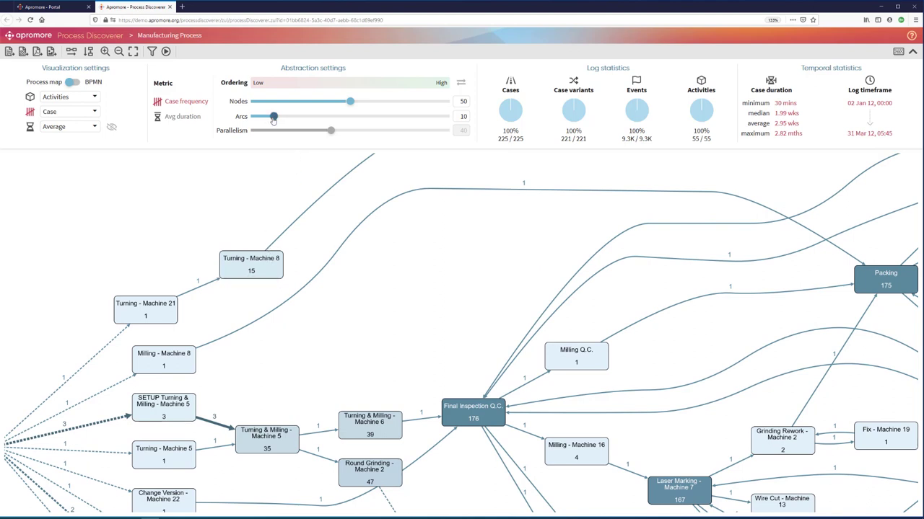
Drag the Arcs slider from 10% up to 31% for a denser map of rare paths
left_click_drag(273, 116, 303, 117)
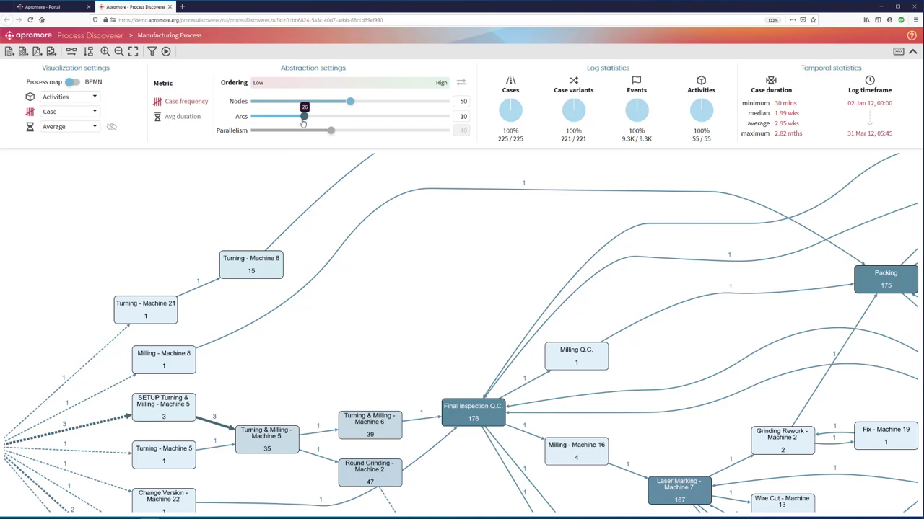
left_click_drag(303, 116, 310, 116)
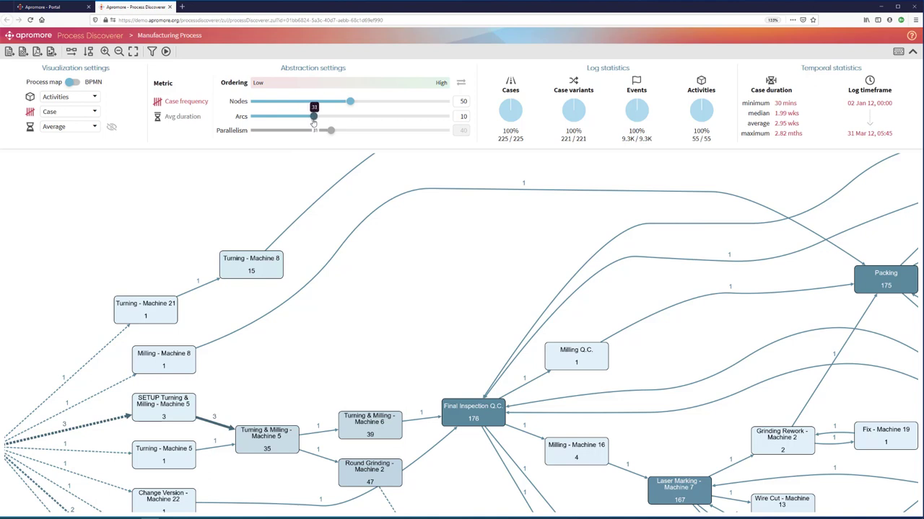
left_click_drag(313, 116, 350, 116)
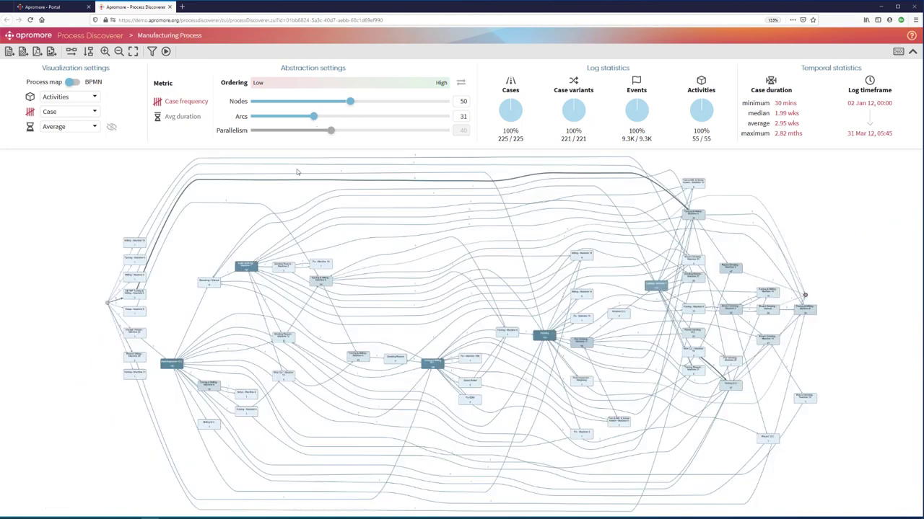
mouse_move(298, 178)
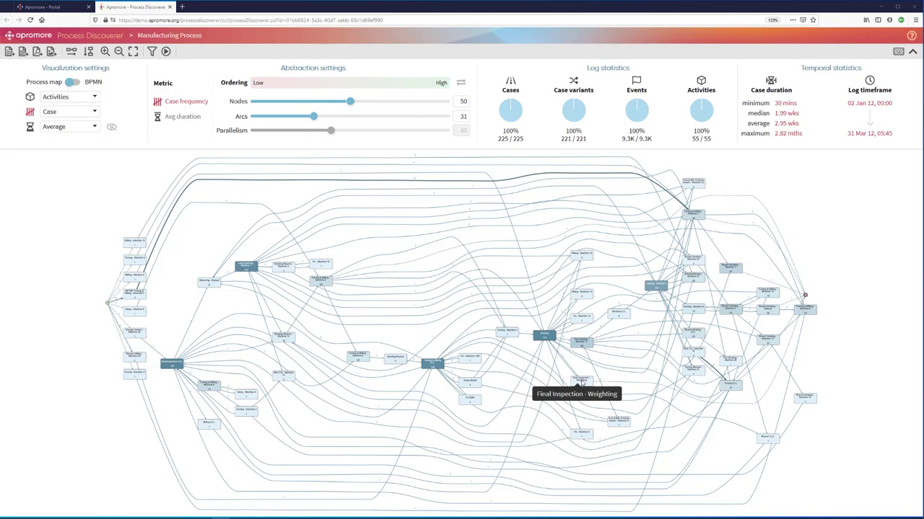
mouse_move(56, 234)
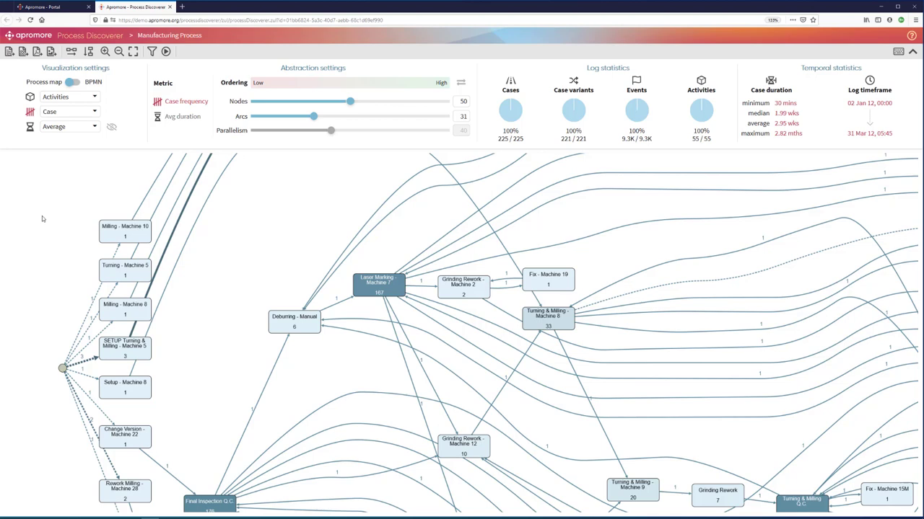
mouse_move(89, 230)
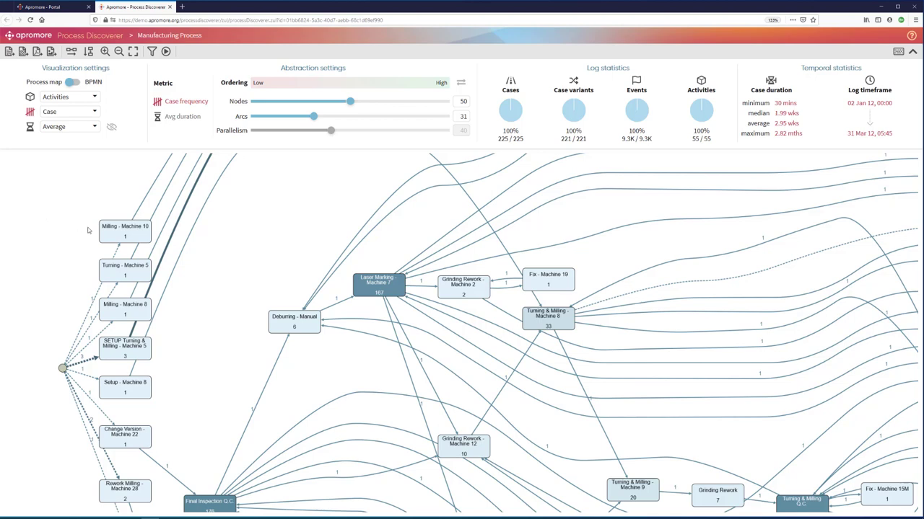
mouse_move(110, 212)
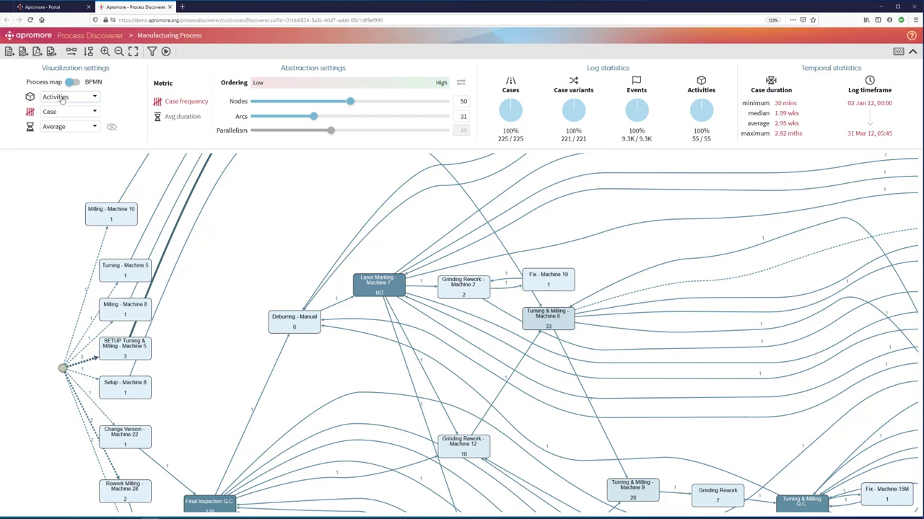
Switch the map perspective from Activities to Worker ID
left_click(69, 97)
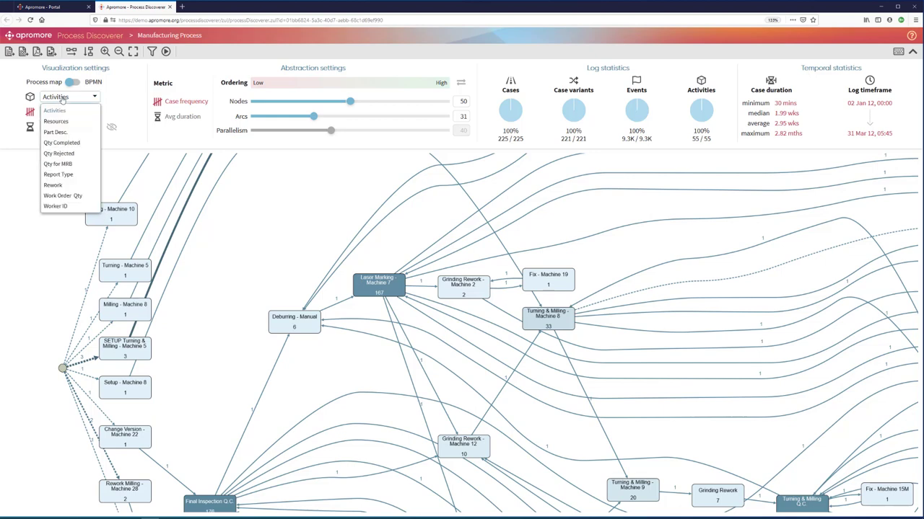
mouse_move(56, 206)
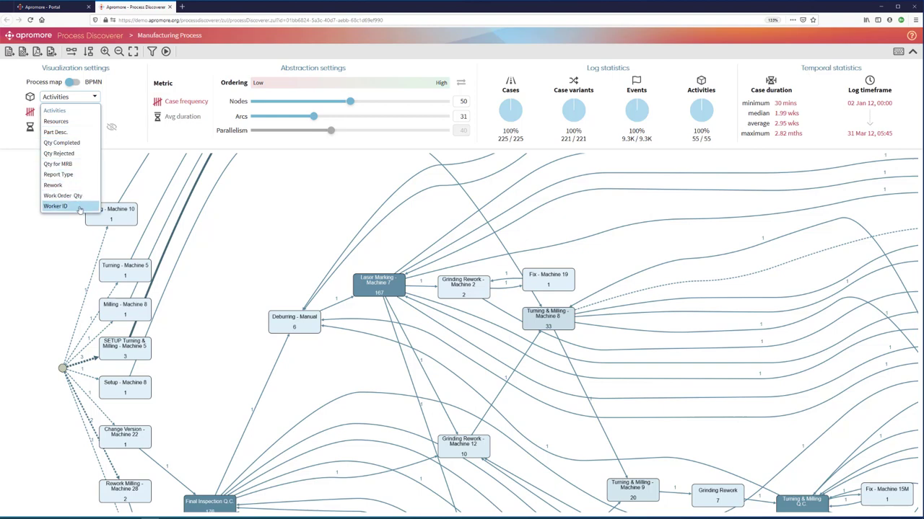
mouse_move(79, 208)
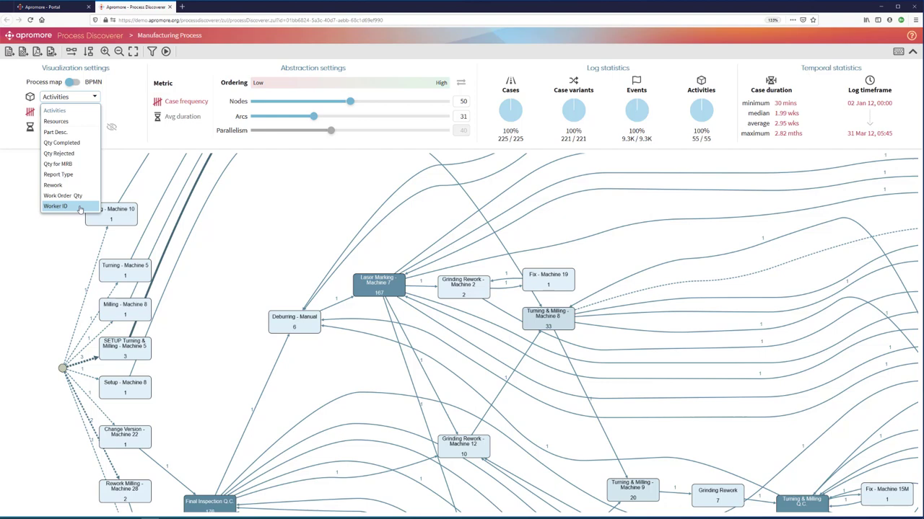
left_click(54, 206)
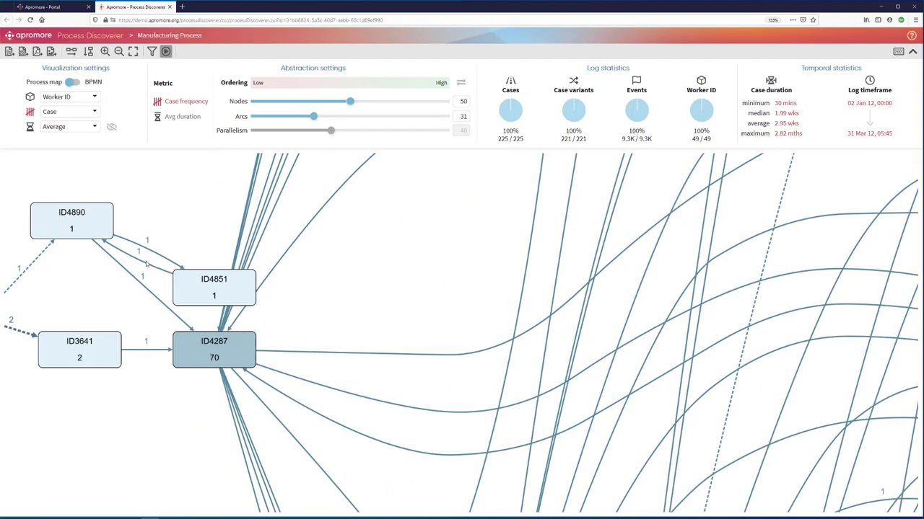
mouse_move(99, 231)
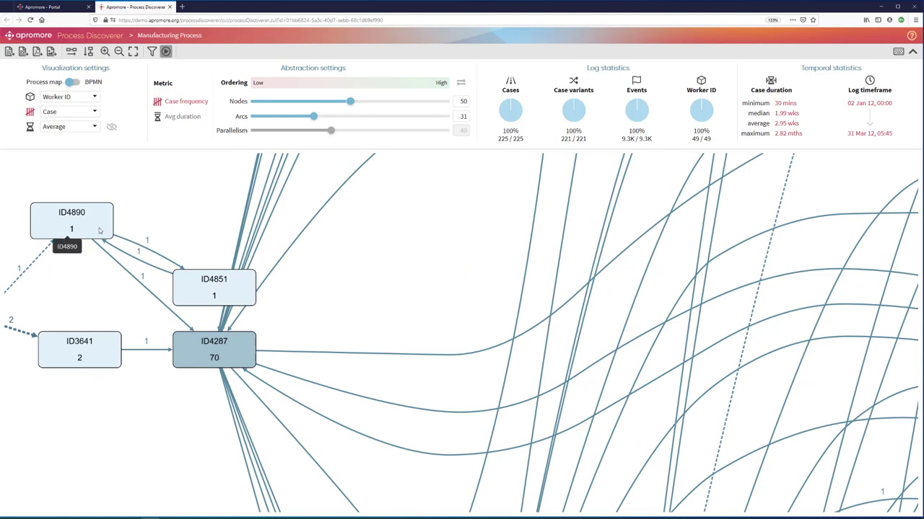
mouse_move(215, 287)
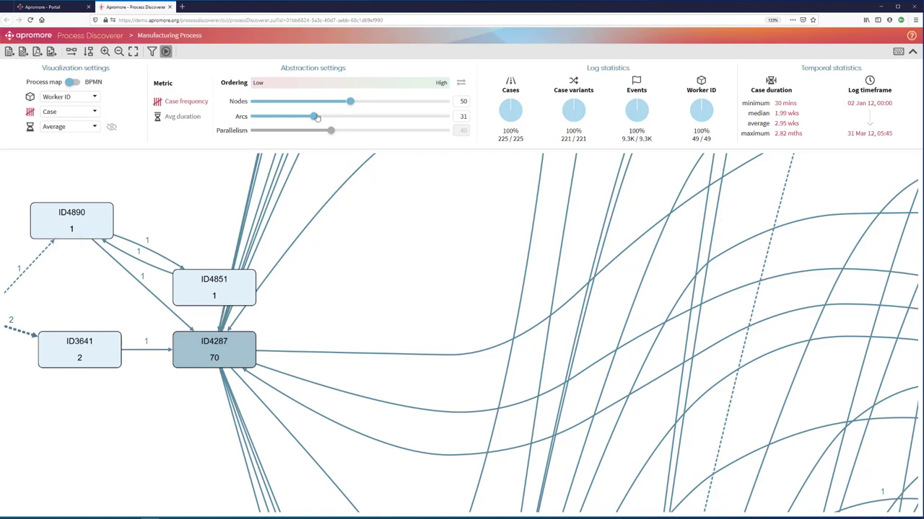
Lower the Arcs slider from 31% to 12% in the Worker ID map
left_click_drag(312, 116, 277, 117)
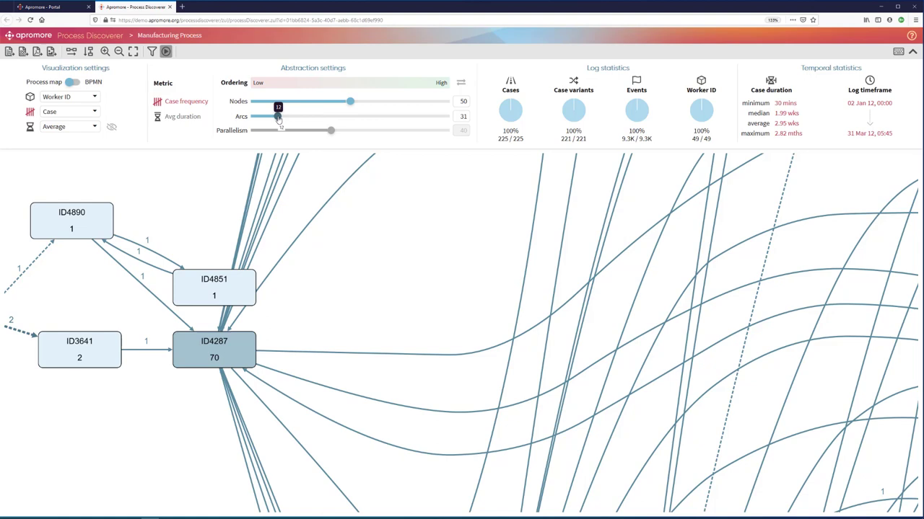
left_click_drag(278, 116, 269, 116)
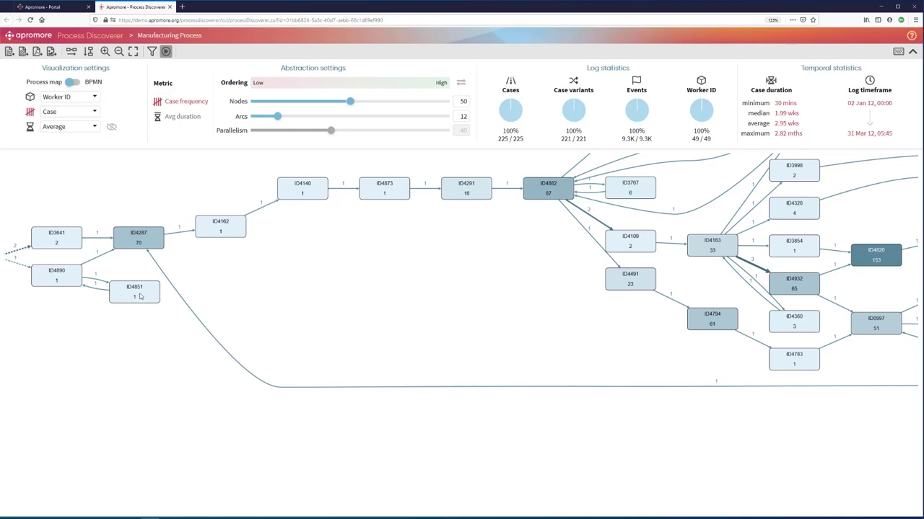
mouse_move(172, 309)
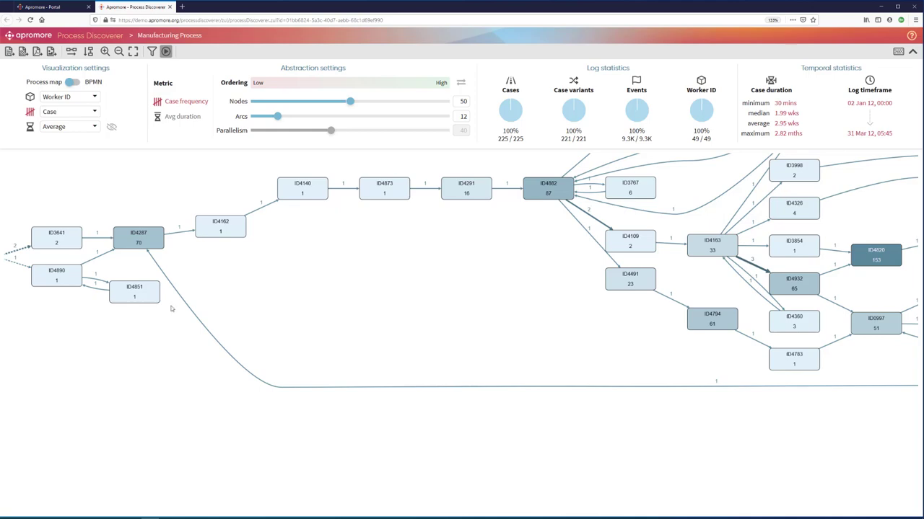